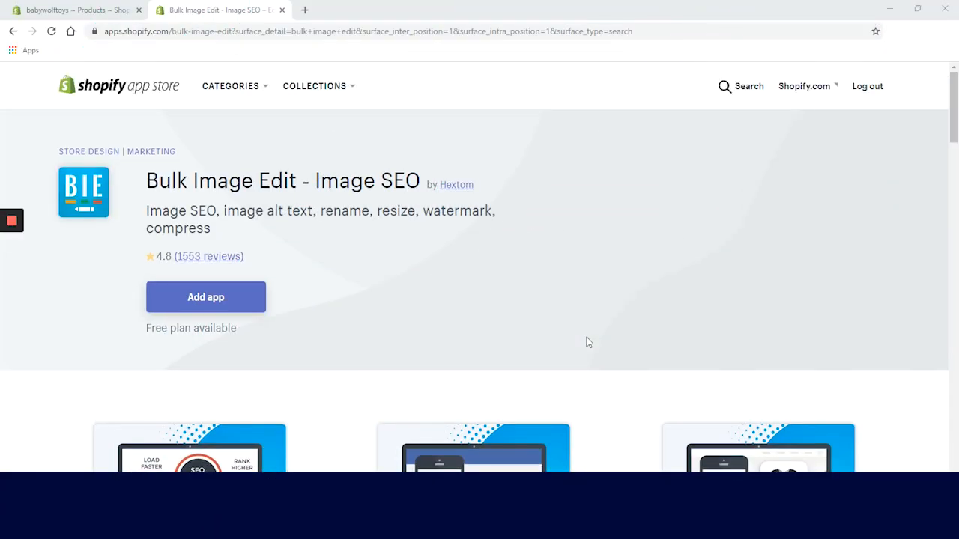
mouse_move(378, 307)
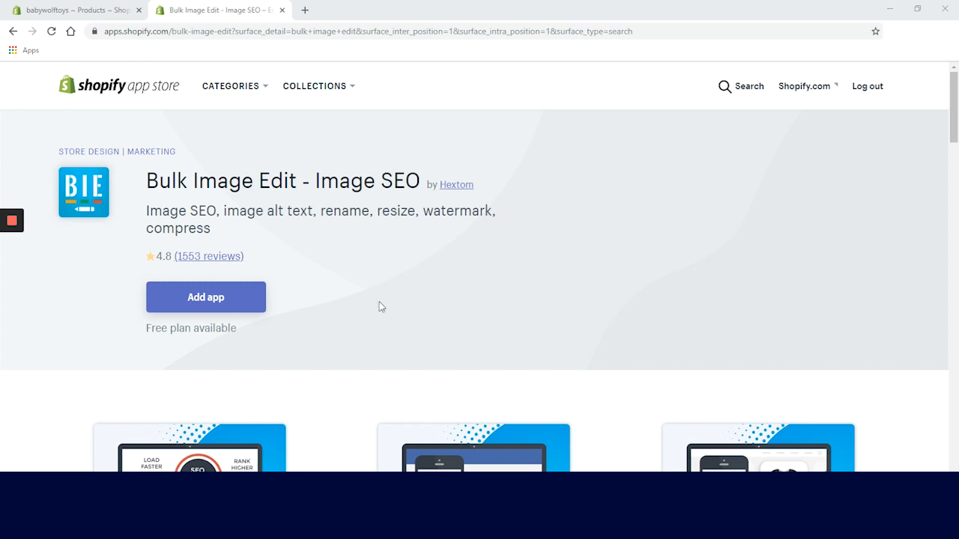
mouse_move(335, 303)
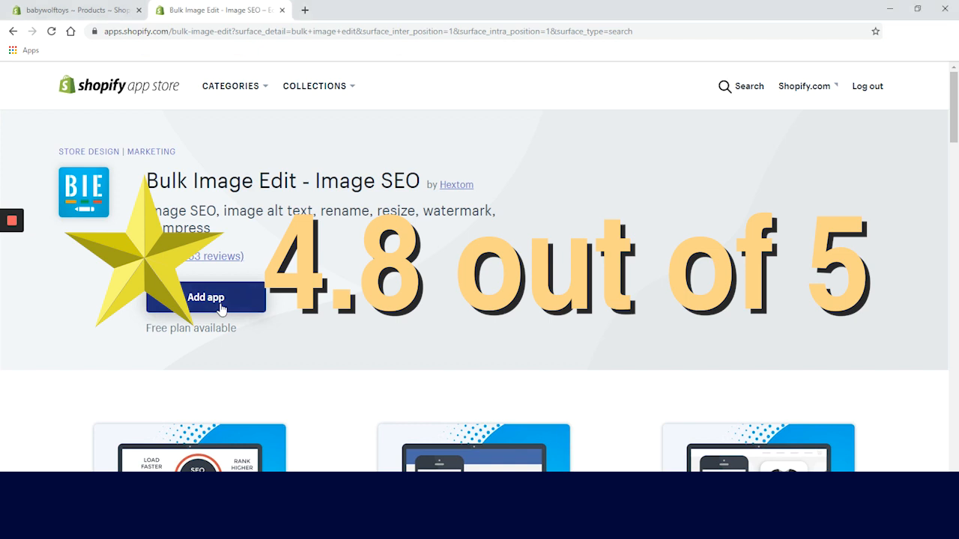
Start adding Bulk Image Edit - Image SEO to the store from its App Store listing.
click(205, 298)
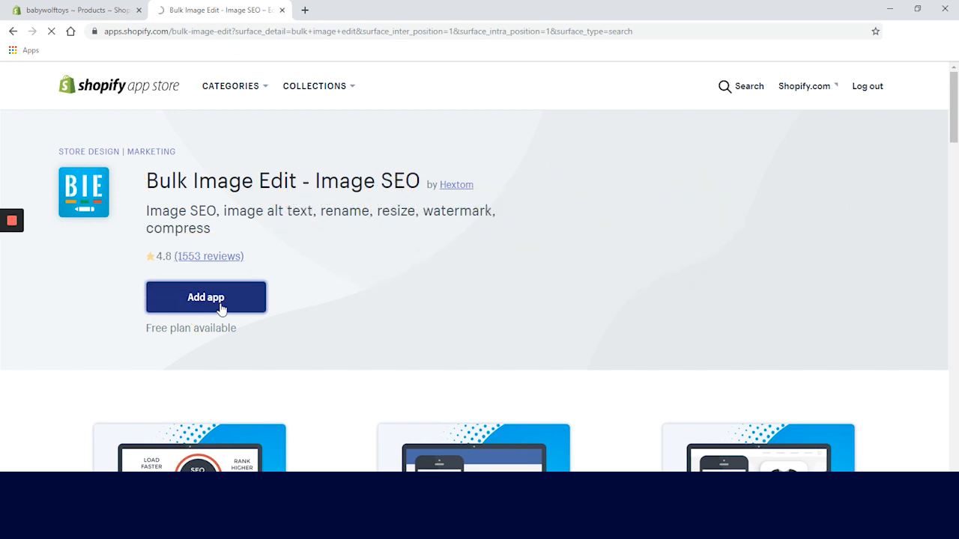
click(205, 297)
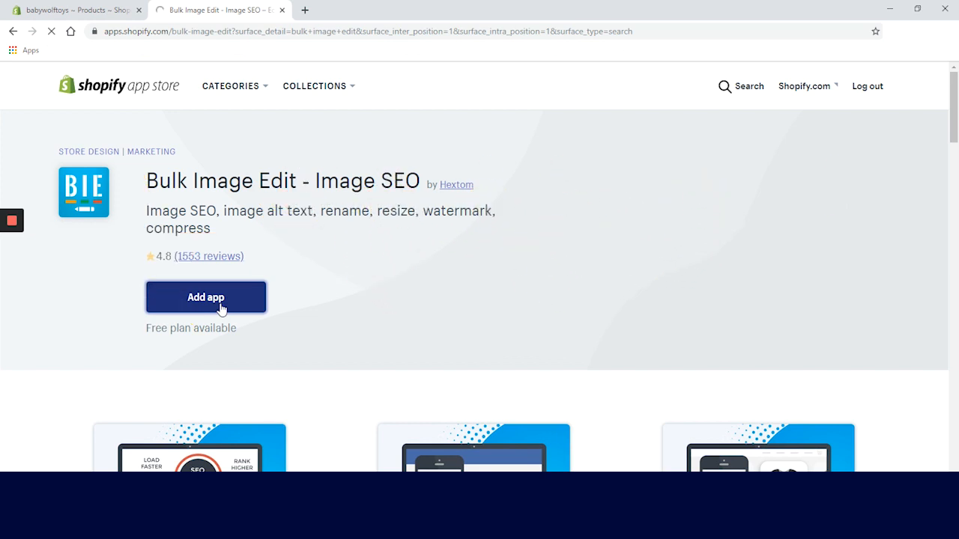
click(205, 297)
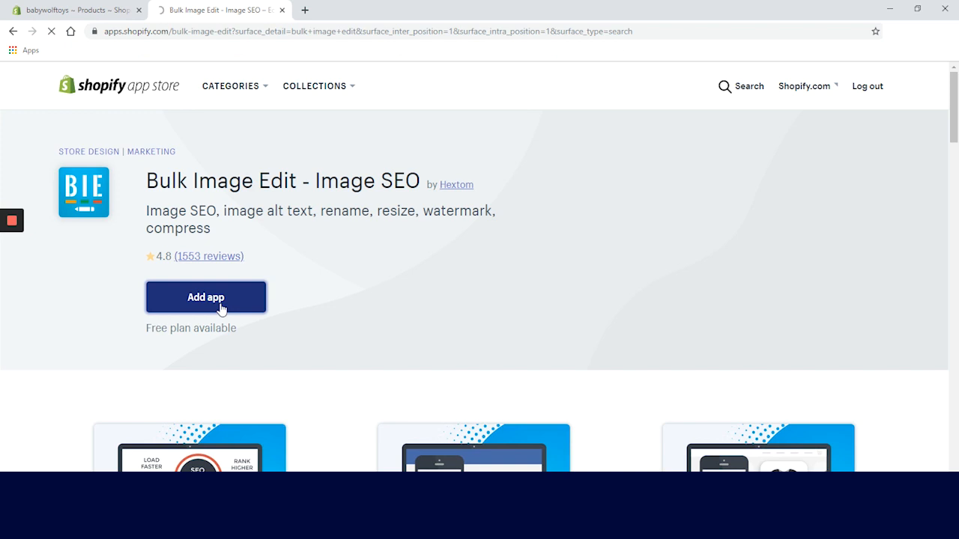
Approve Bulk Image Edit's permissions and install the app on the store.
click(205, 297)
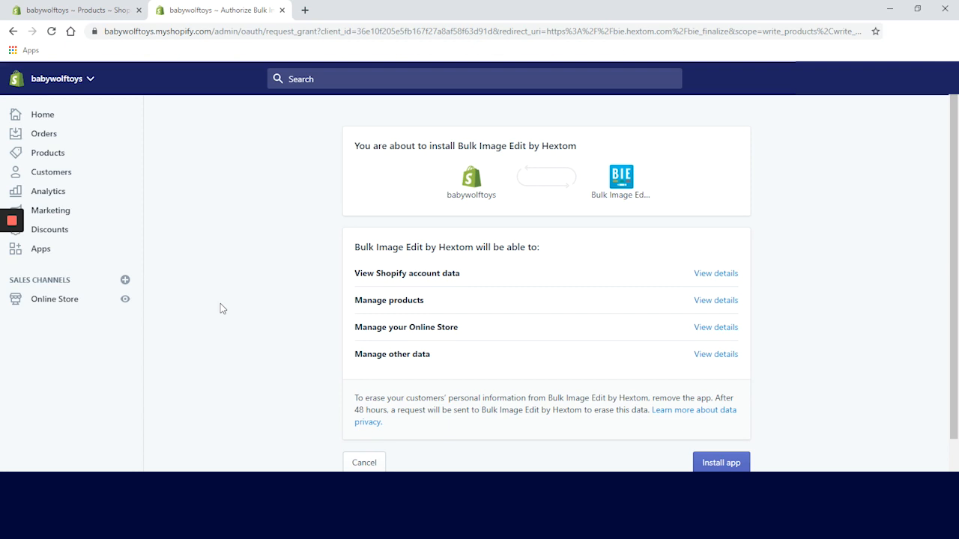
scroll(down, 3)
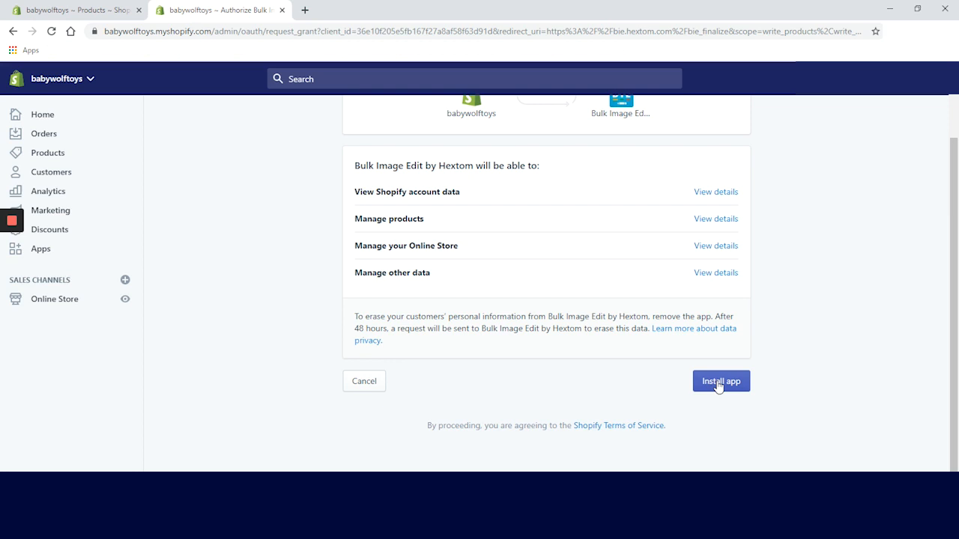
click(720, 381)
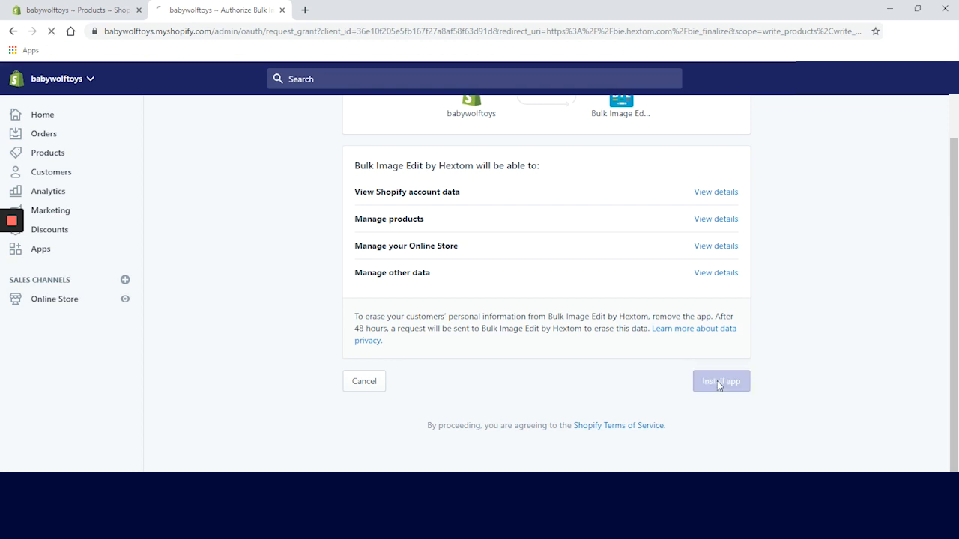
click(721, 381)
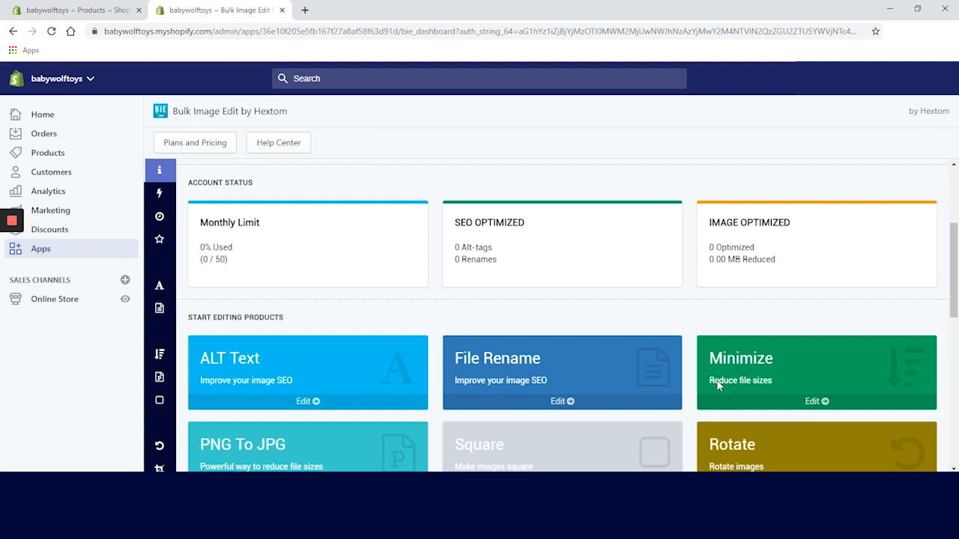
Open the Alt Text editor from the app's left sidebar.
scroll(down, 3)
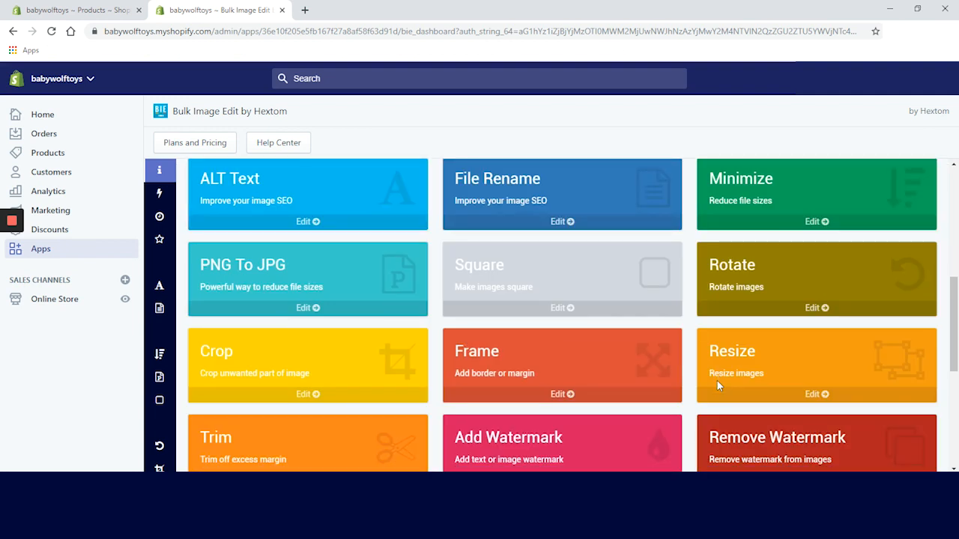
mouse_move(524, 305)
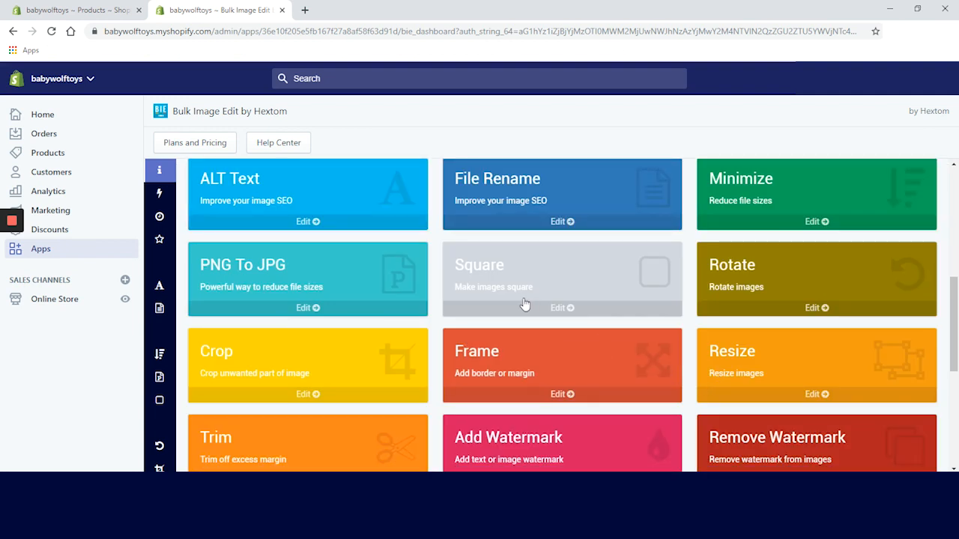
mouse_move(340, 194)
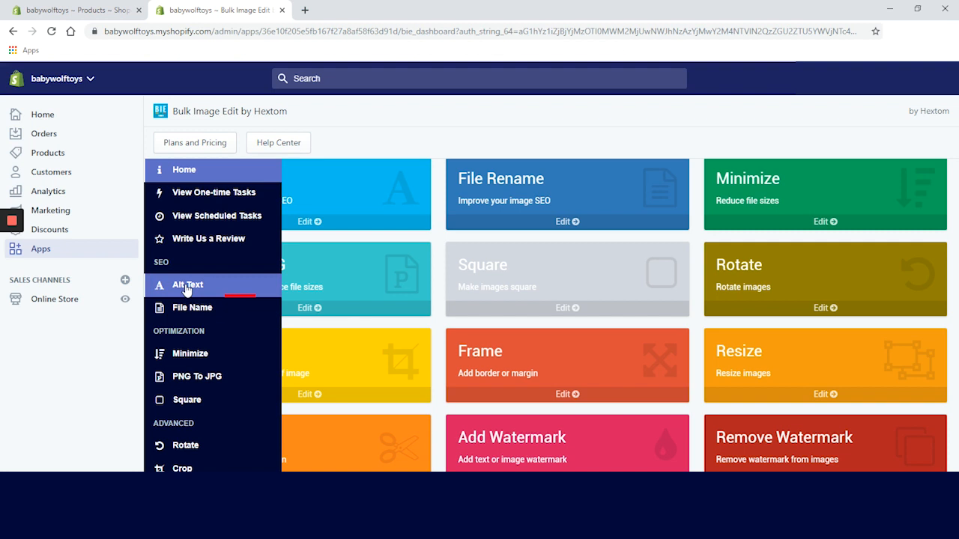
click(187, 286)
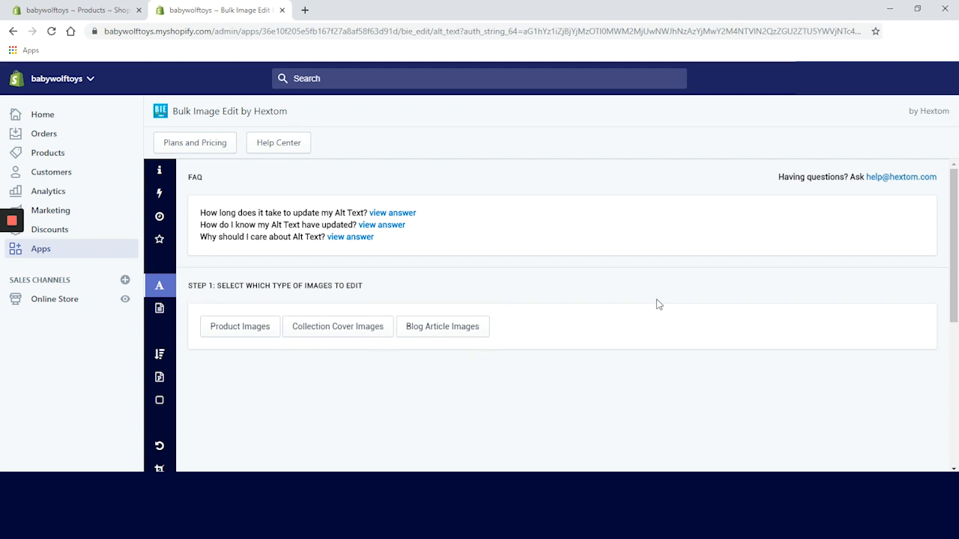
mouse_move(445, 345)
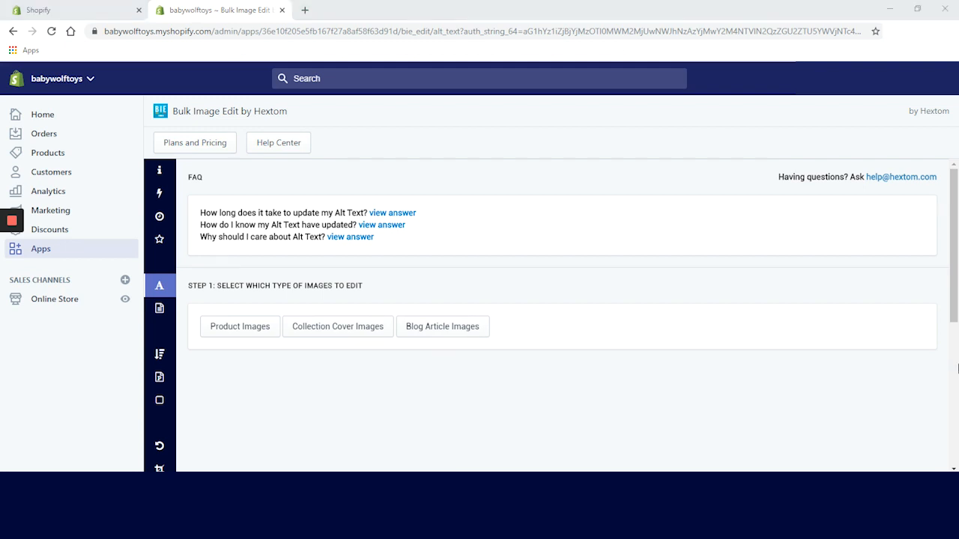
Target product images with the condition 'product title contains toy'.
scroll(down, 3)
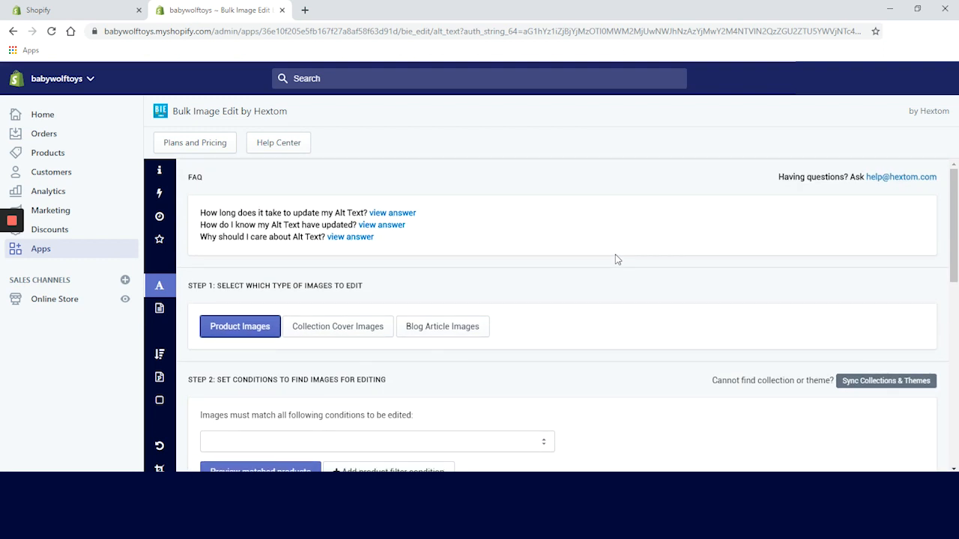
scroll(down, 3)
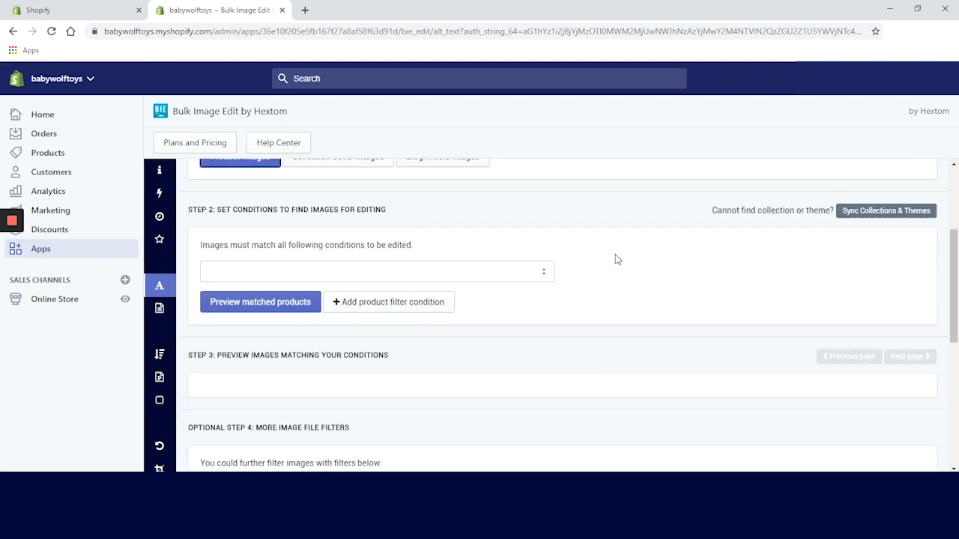
scroll(down, 3)
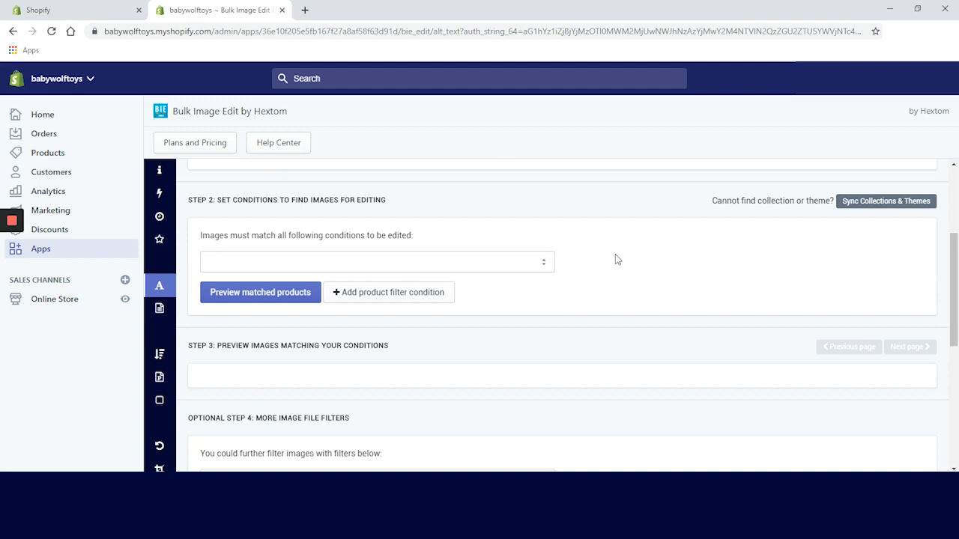
click(376, 261)
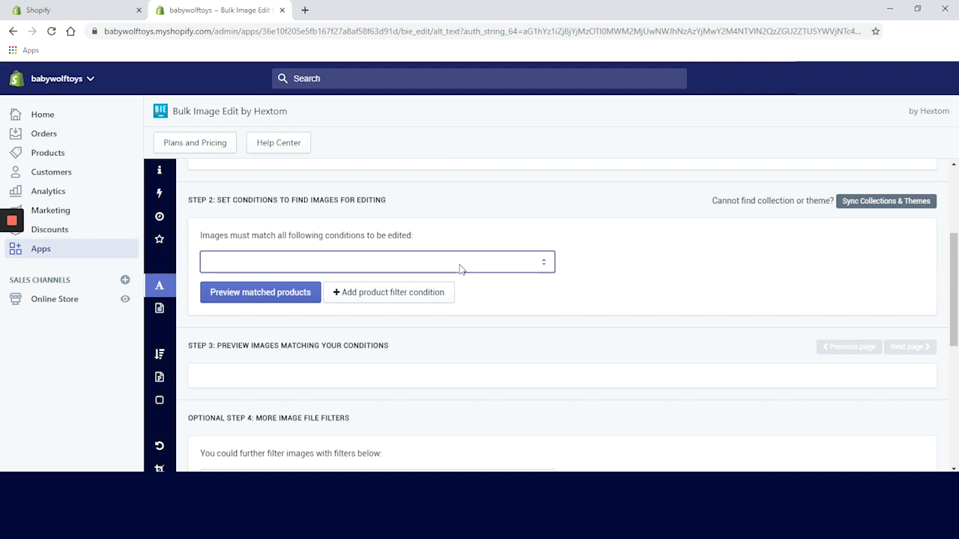
click(377, 262)
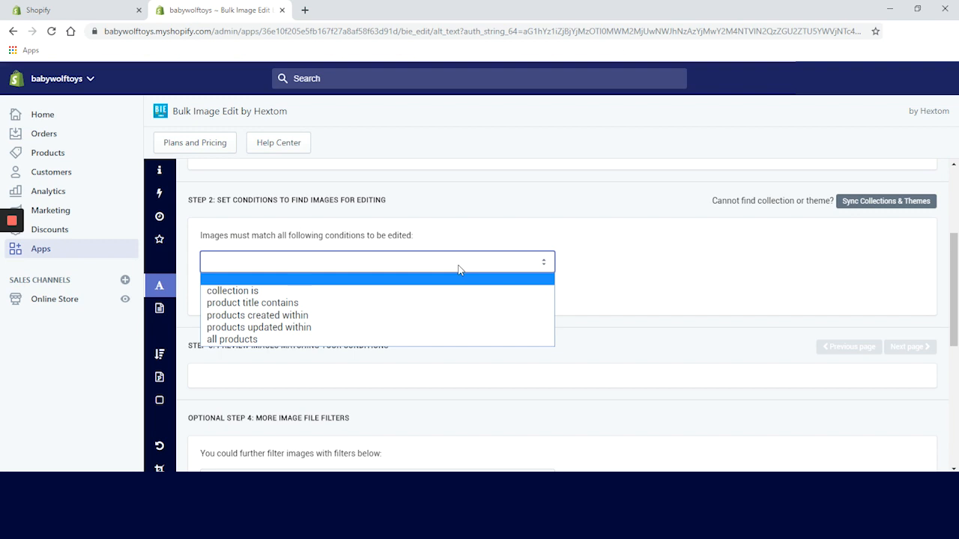
mouse_move(443, 291)
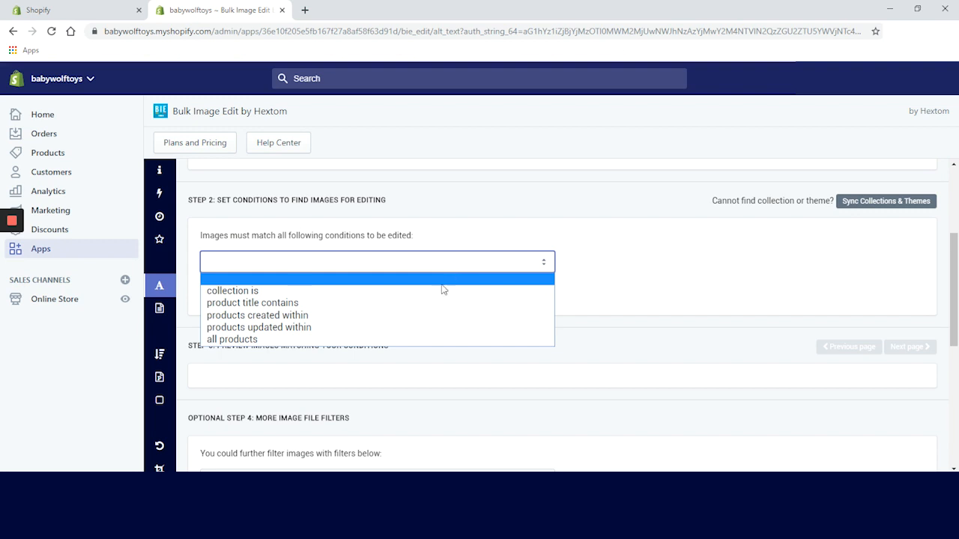
click(252, 302)
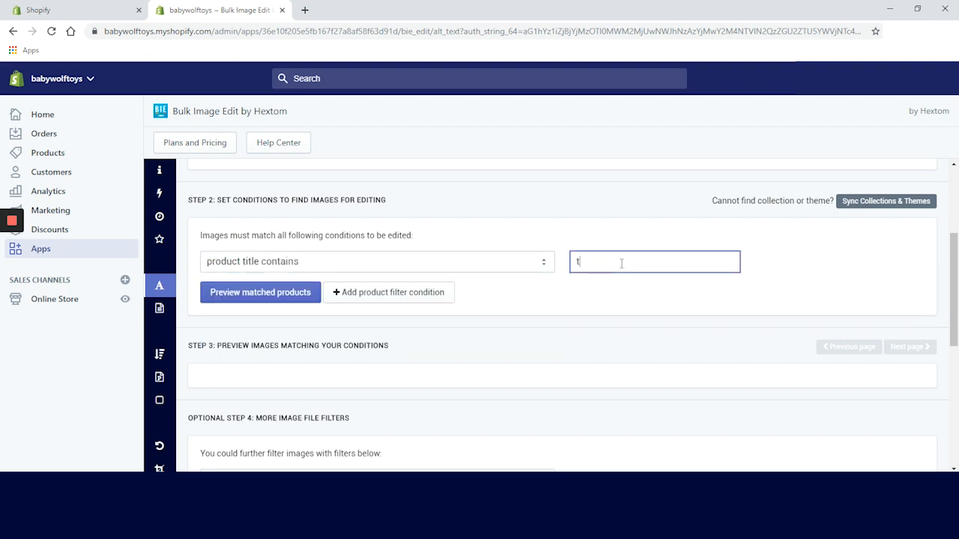
text(oy)
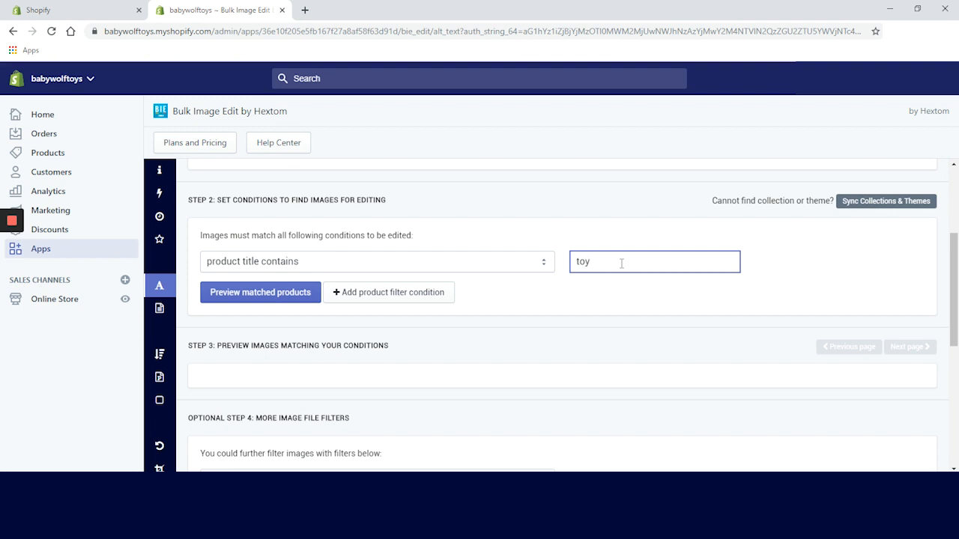
mouse_move(468, 315)
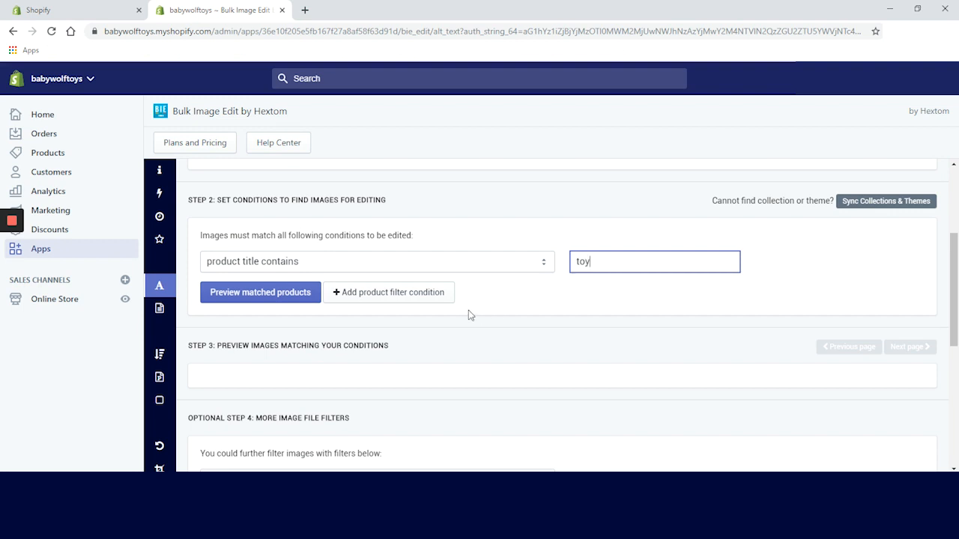
mouse_move(412, 297)
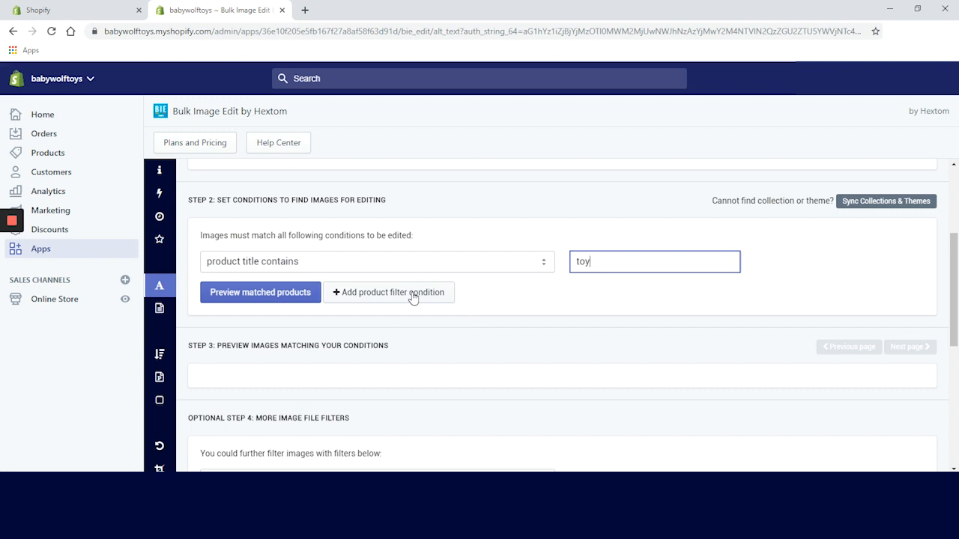
Add a second condition: collection is 'summer is here'.
click(388, 292)
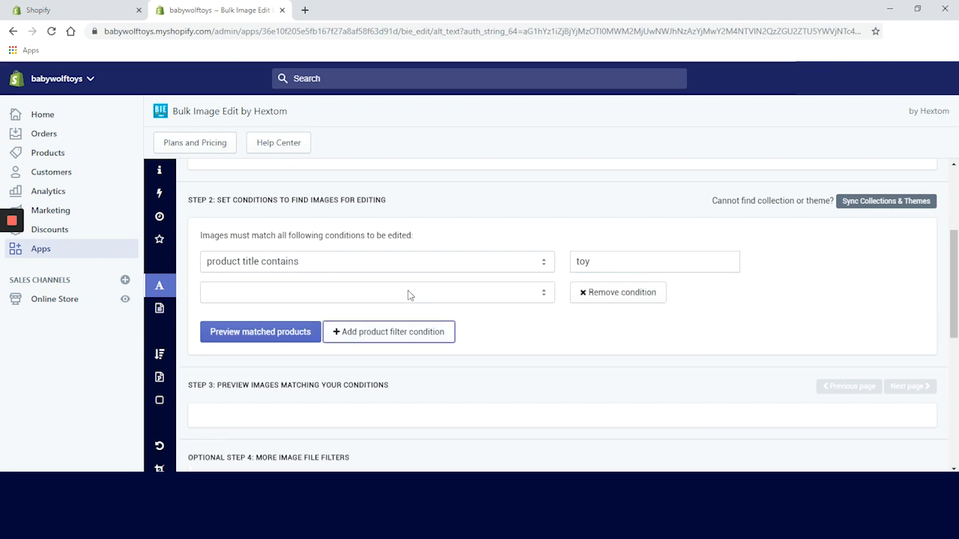
click(376, 292)
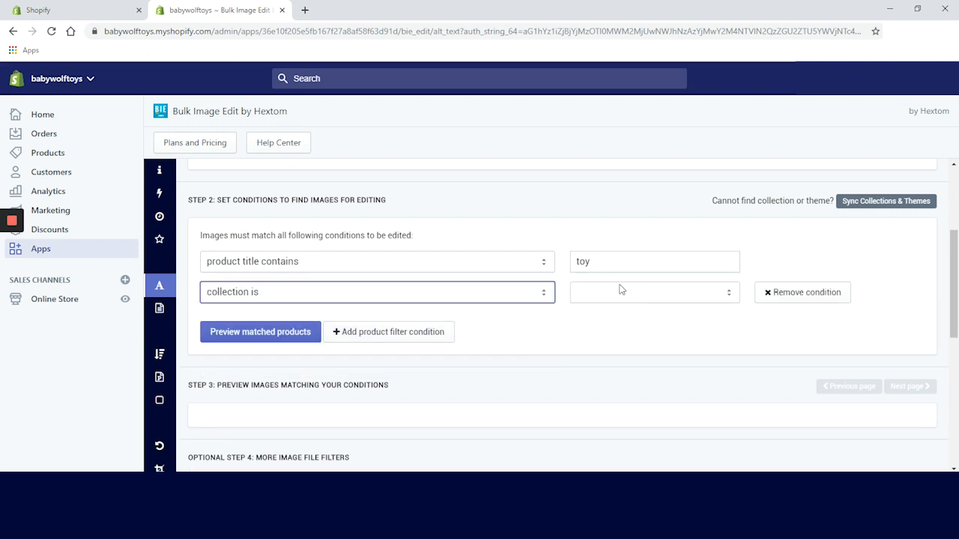
click(654, 291)
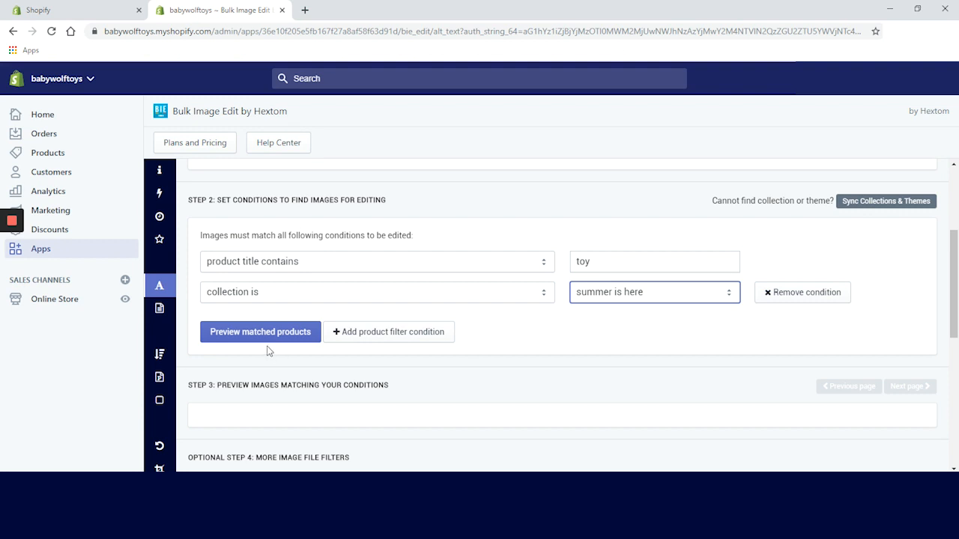
mouse_move(322, 304)
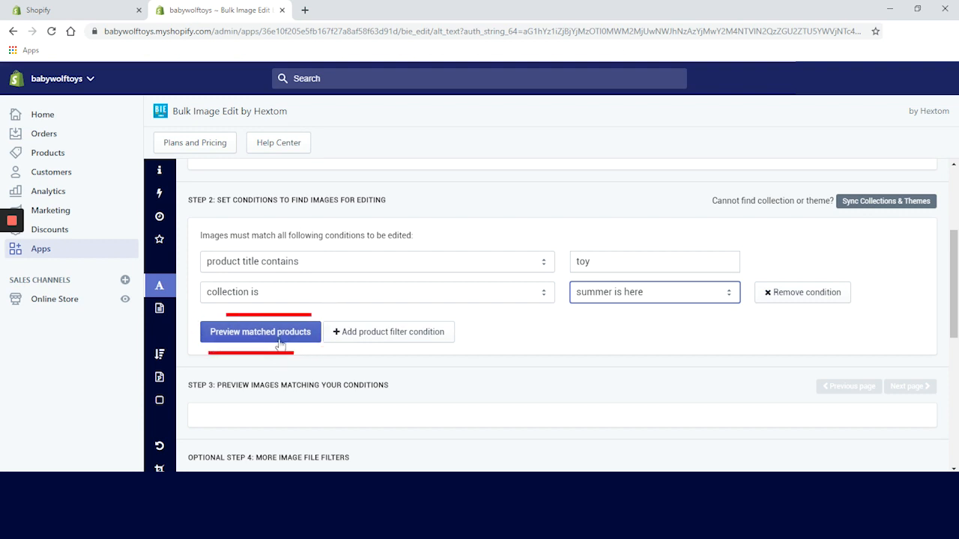
Add the Optional Step 4 filter 'image file name does not contain birthday'.
click(260, 332)
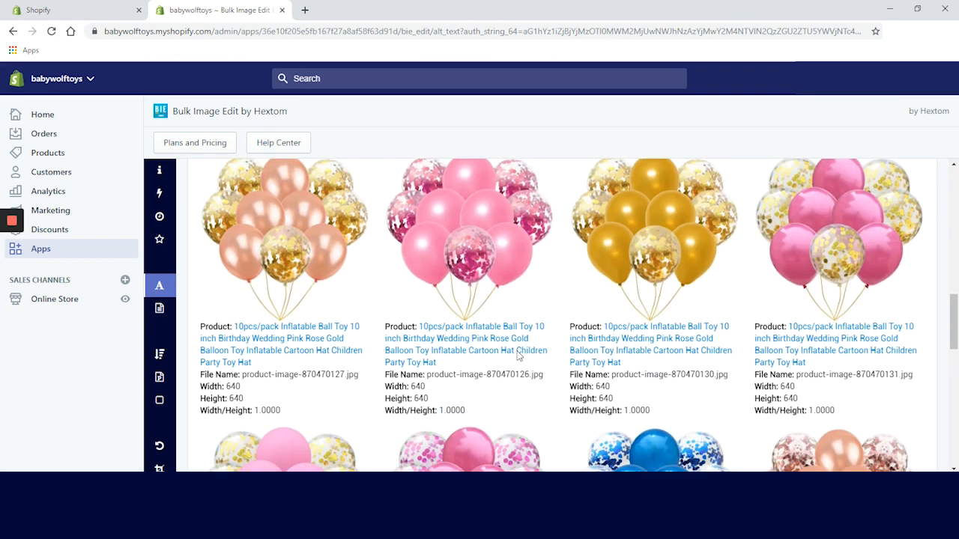
scroll(down, 3)
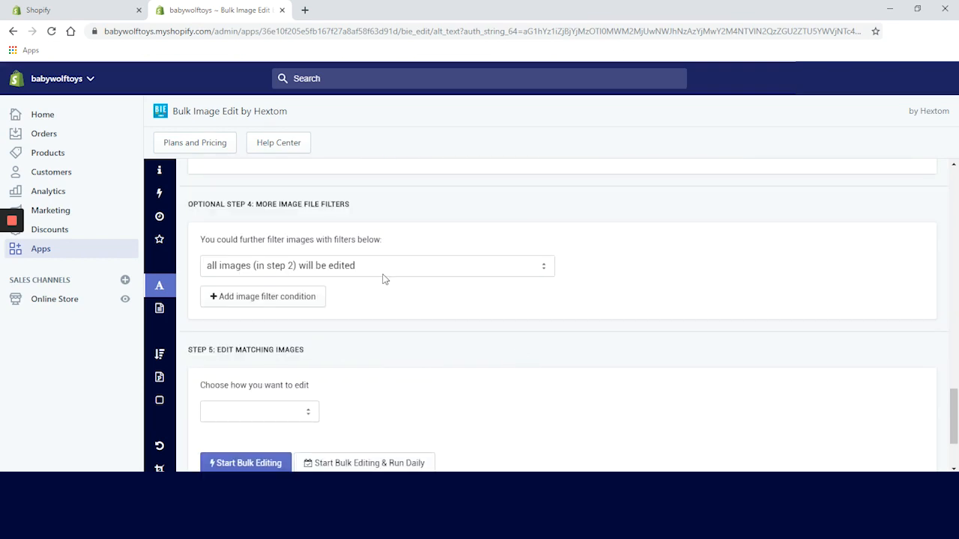
click(377, 265)
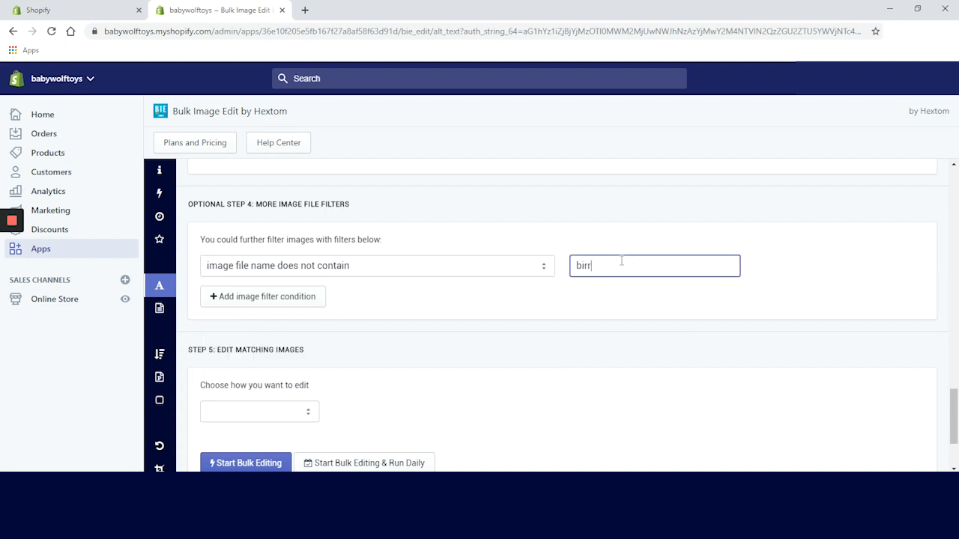
text(birthday)
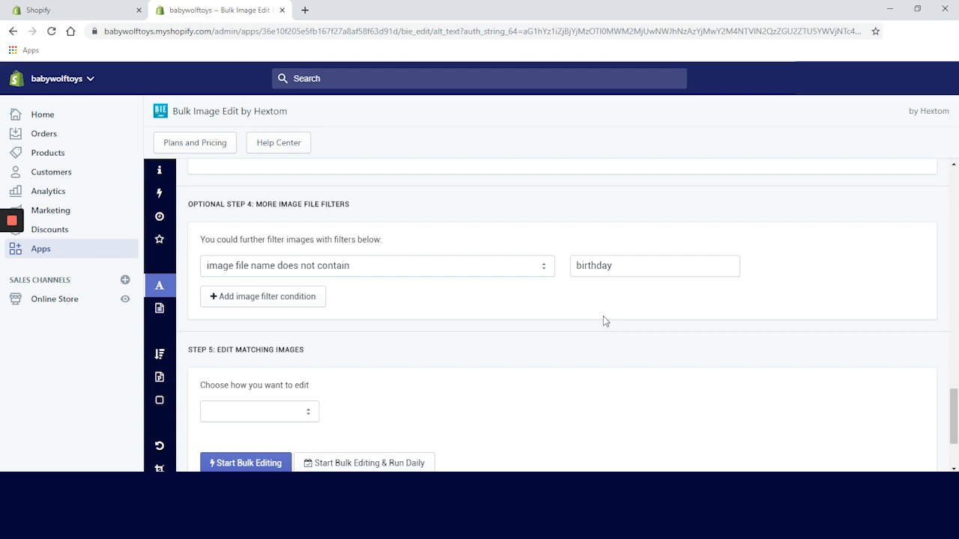
mouse_move(604, 320)
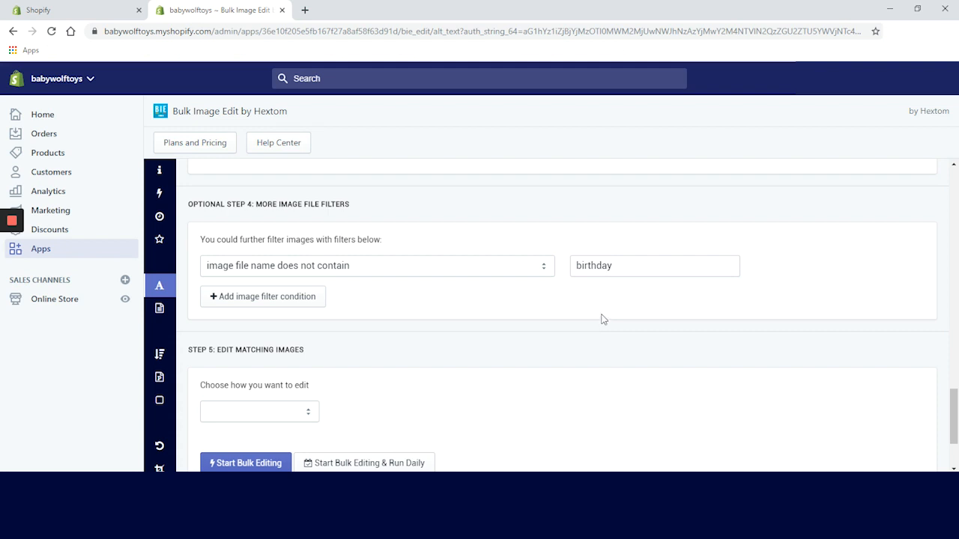
mouse_move(263, 418)
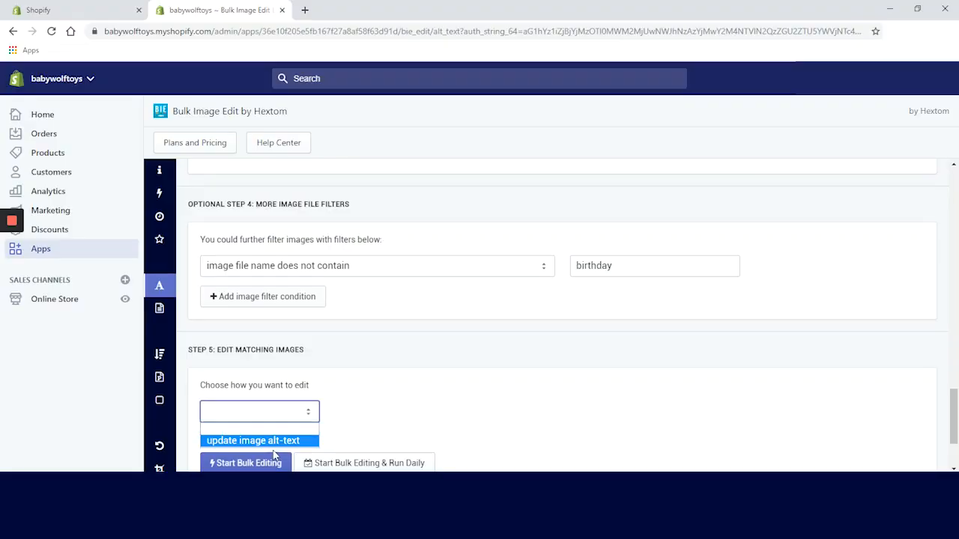
Run an alt-text update using the [product_title]-[product_type] template and acknowledge the queued task.
click(254, 441)
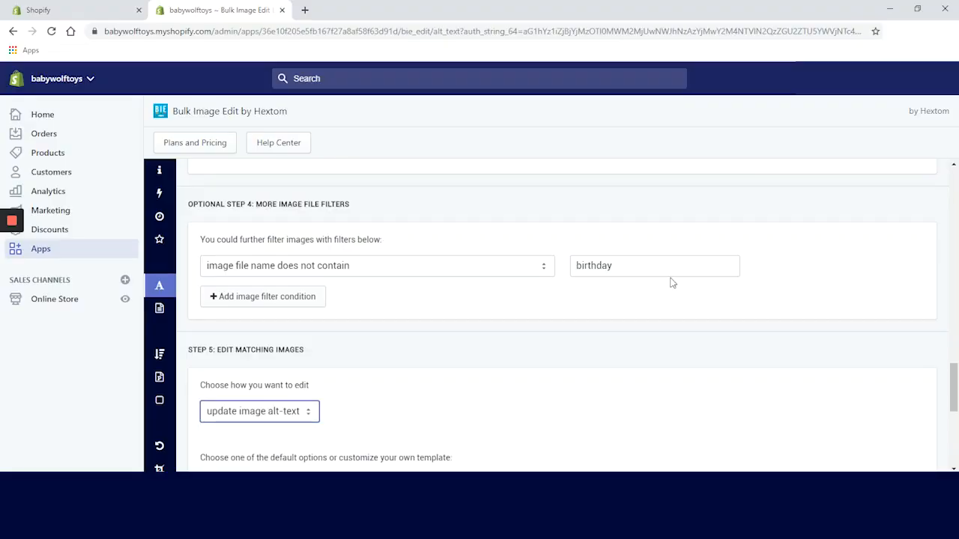
scroll(down, 3)
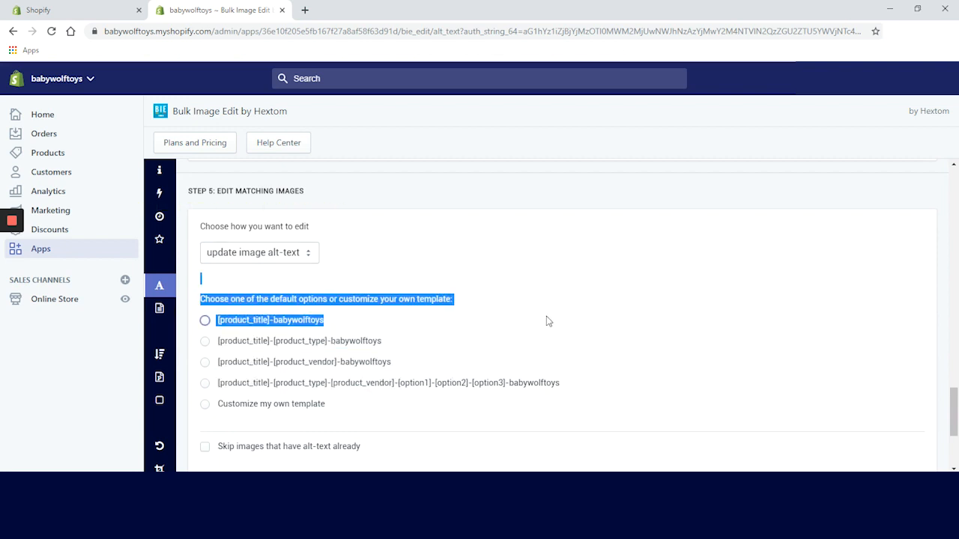
click(205, 341)
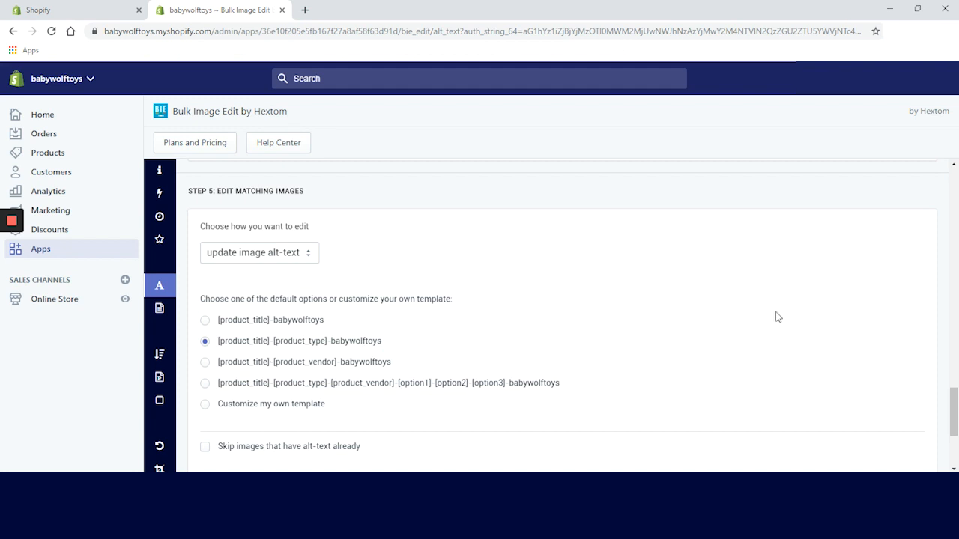
scroll(down, 3)
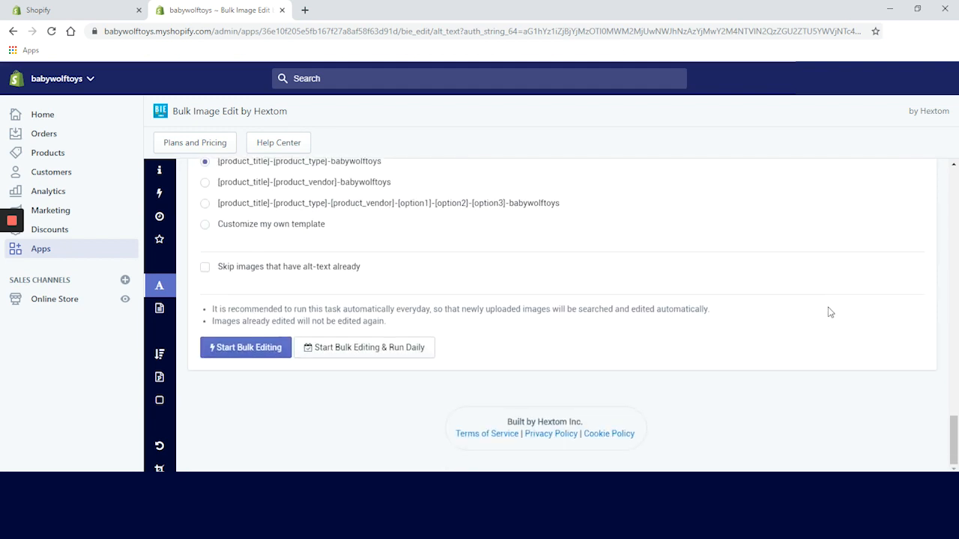
mouse_move(246, 346)
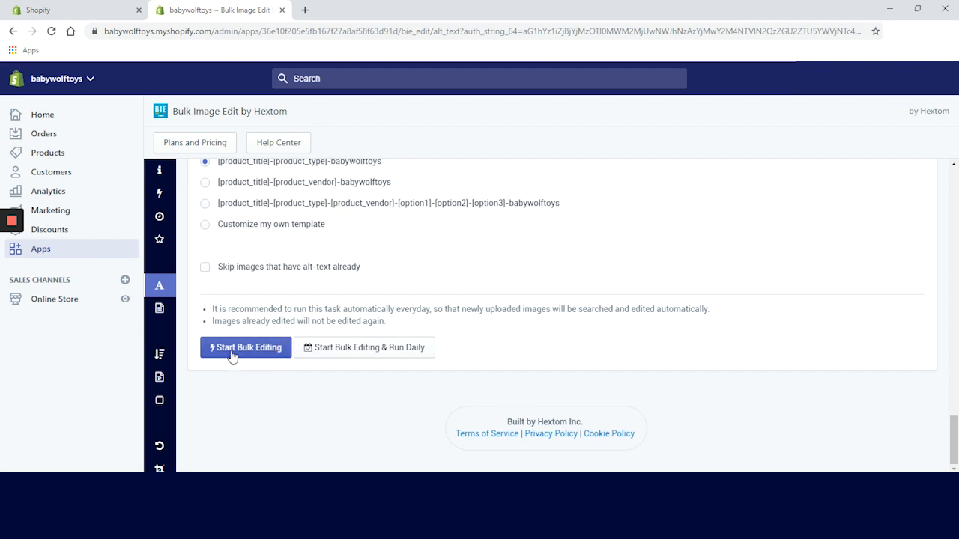
click(245, 347)
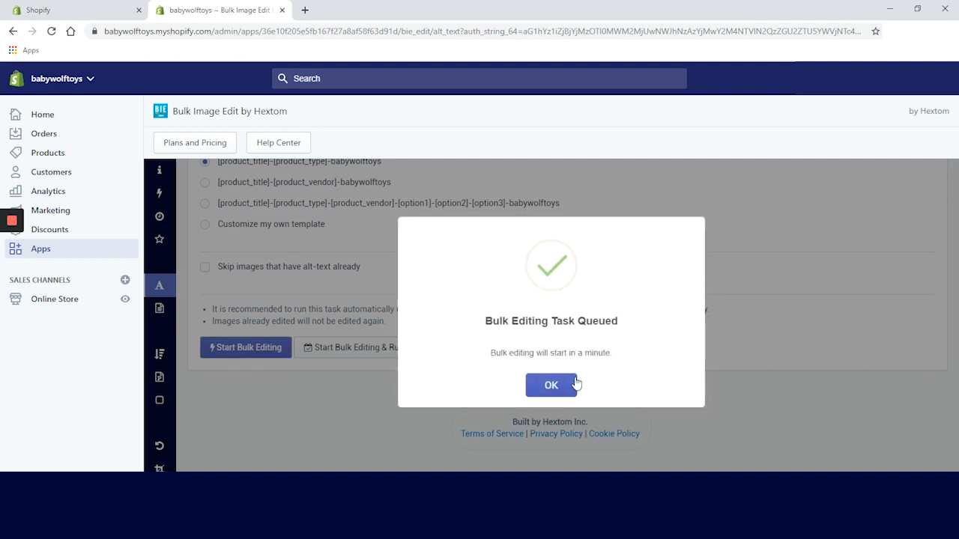
click(550, 385)
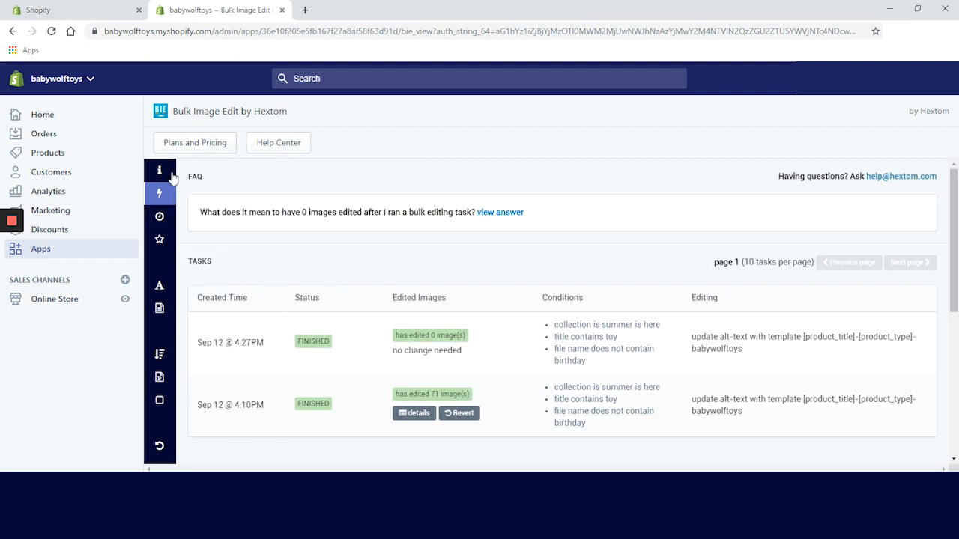
Return to the Home dashboard and scroll down to the editing tool tiles.
click(160, 170)
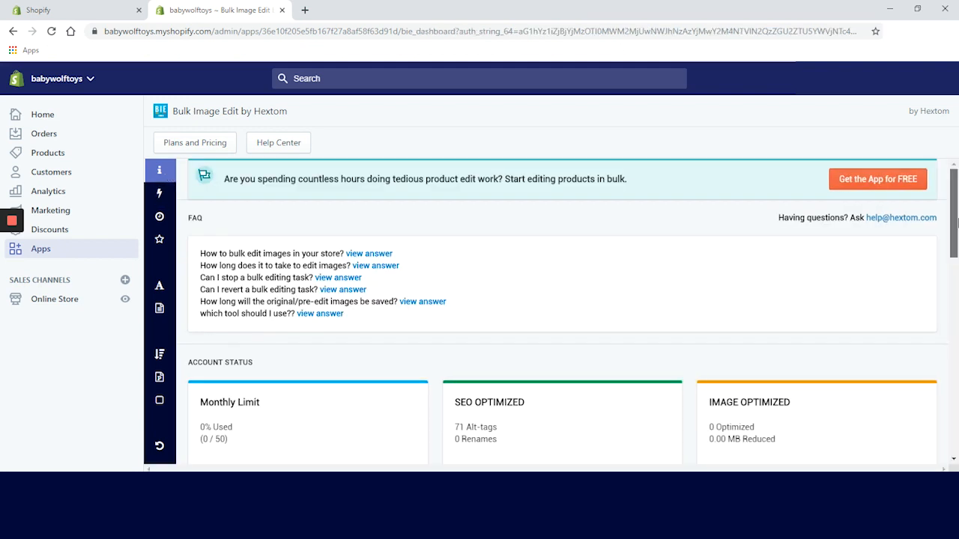
scroll(down, 3)
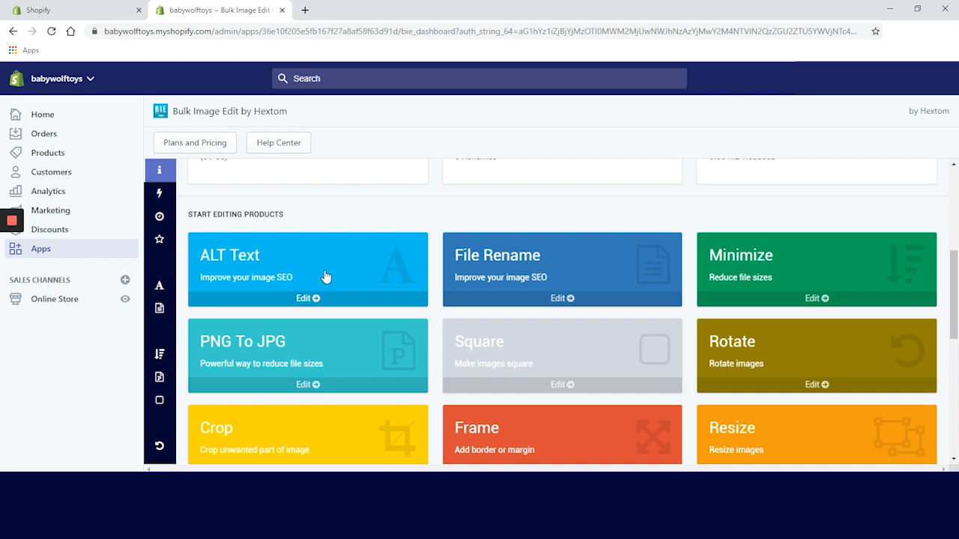
mouse_move(120, 247)
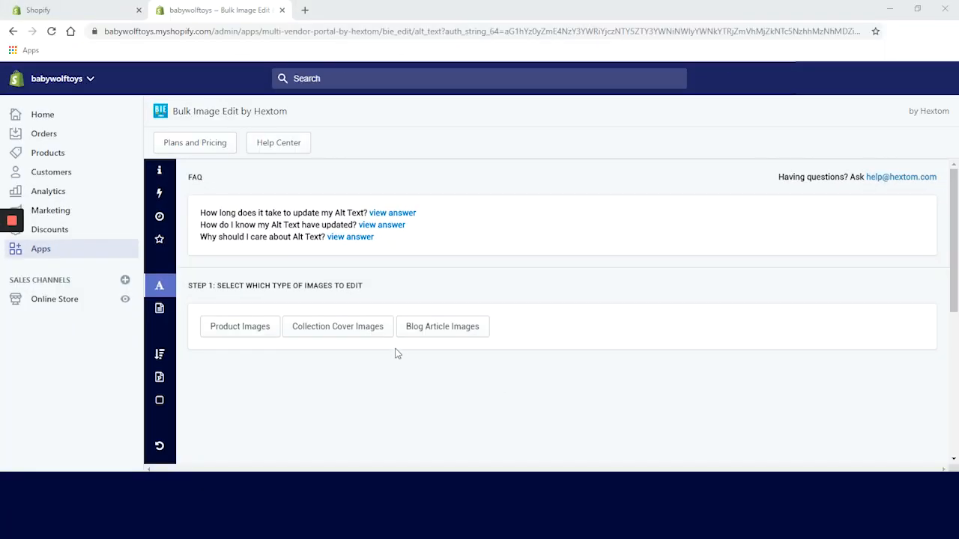
Set all collection cover images to 'update image alt-text' and start it running daily.
click(337, 326)
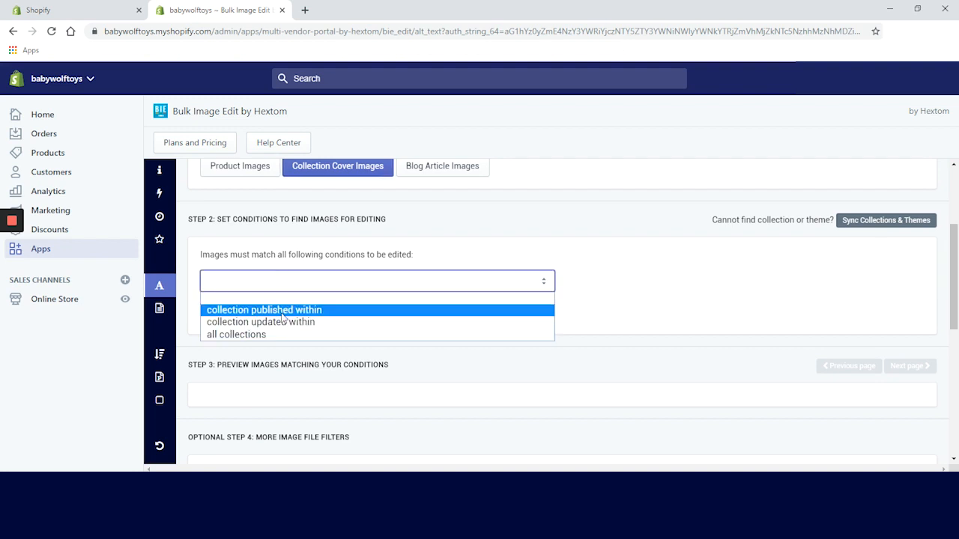
click(236, 334)
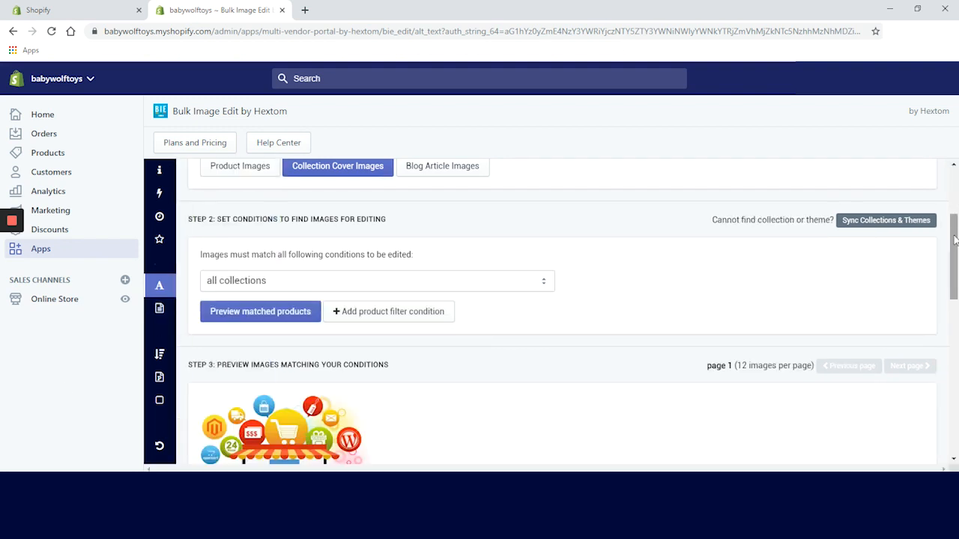
scroll(down, 3)
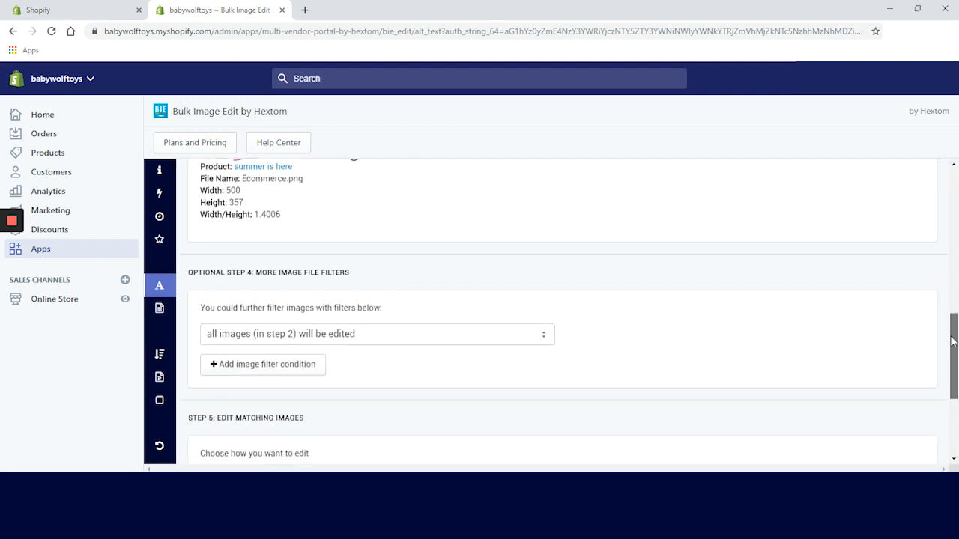
click(259, 399)
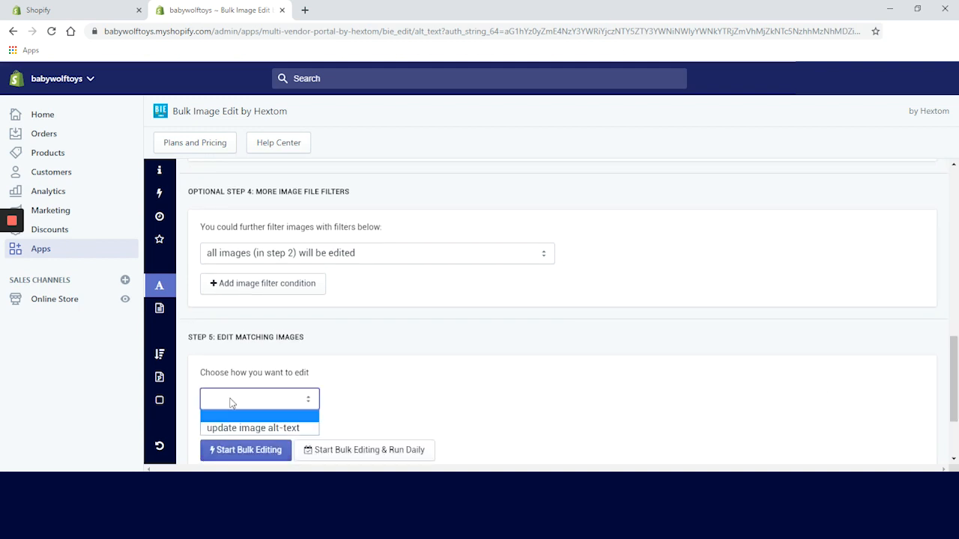
click(253, 428)
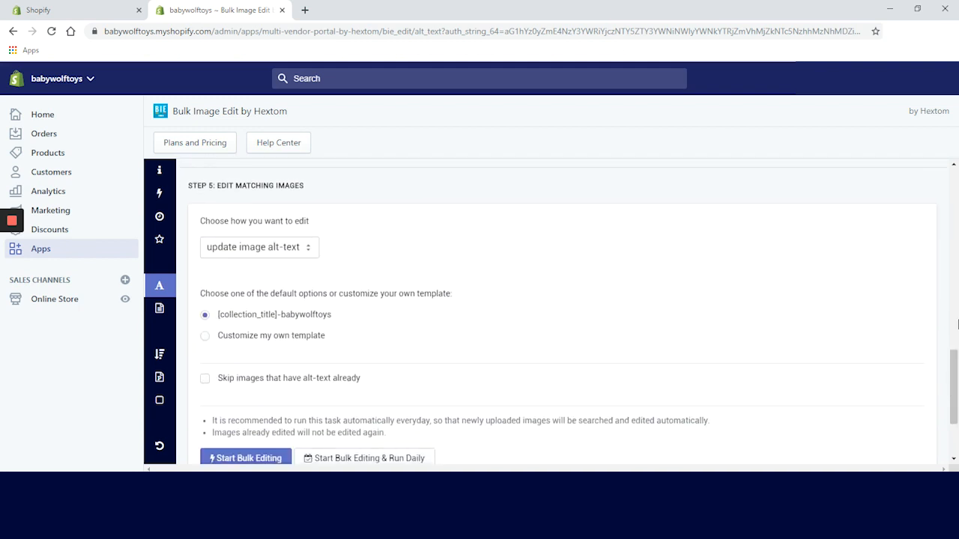
scroll(down, 3)
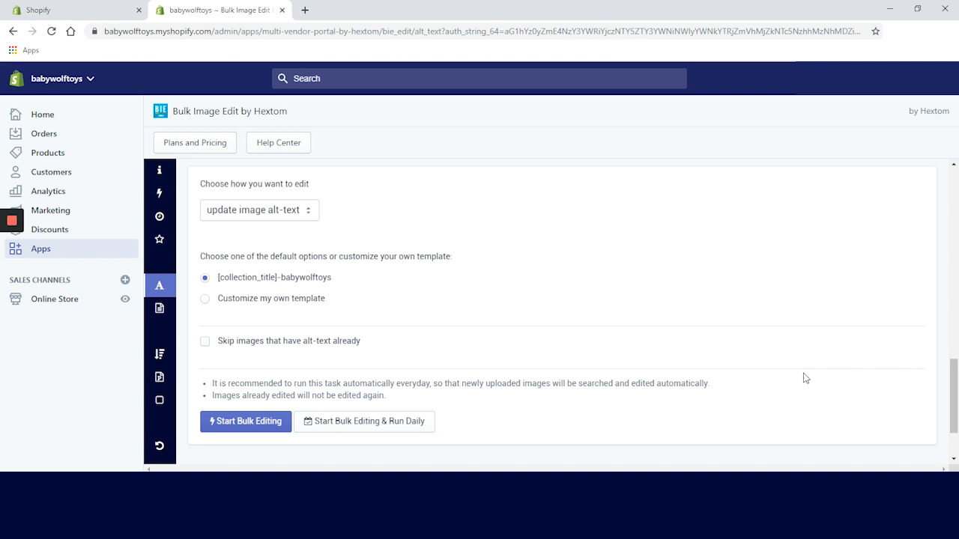
click(364, 421)
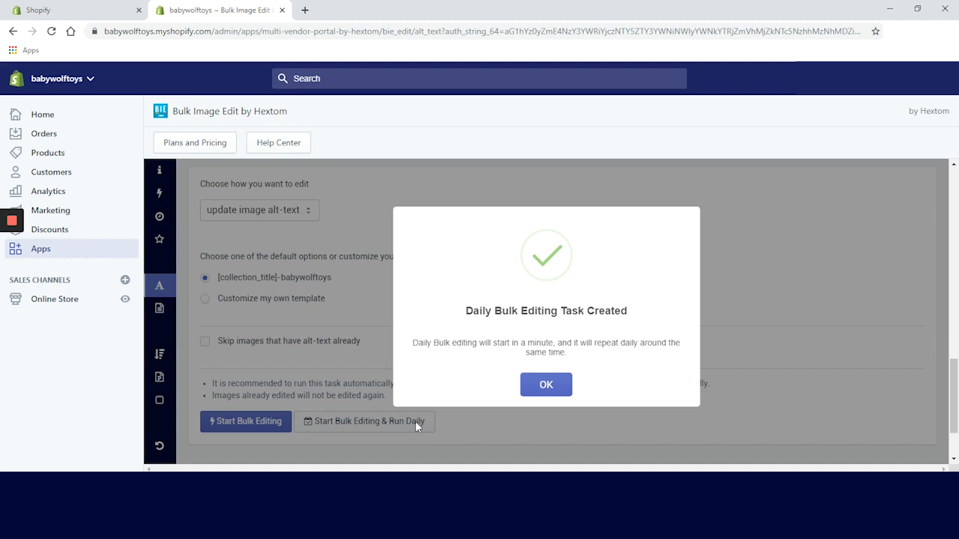
Dismiss the daily-task confirmation and open the File Name editor from the sidebar.
click(546, 384)
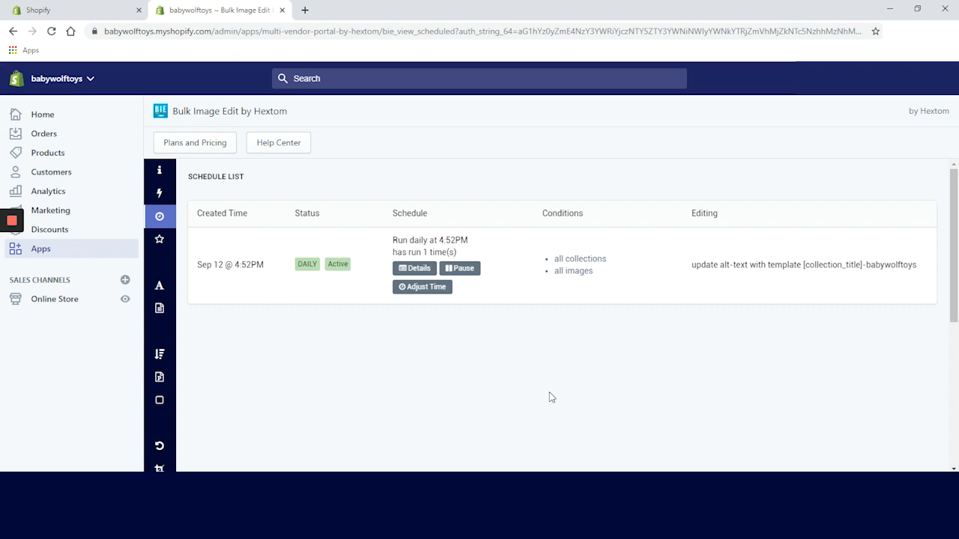
click(159, 285)
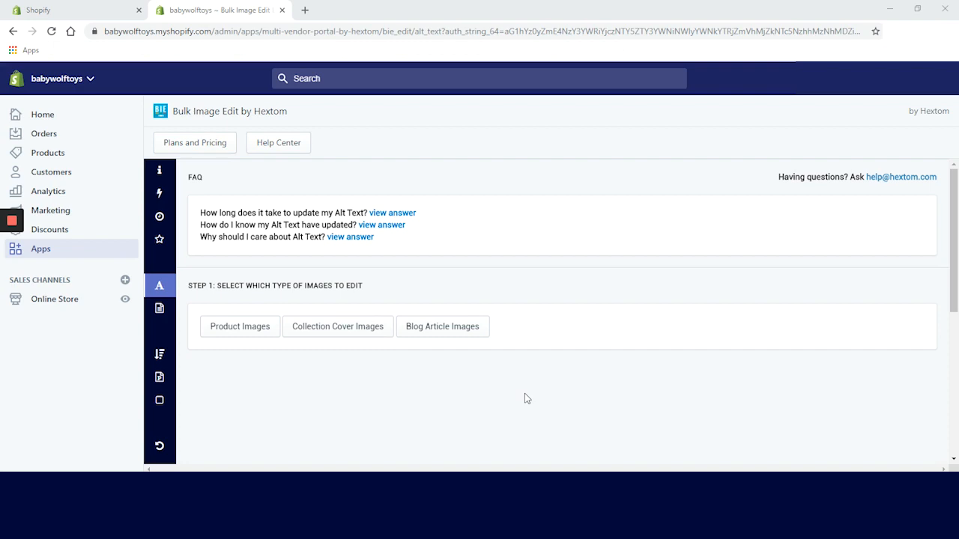
mouse_move(403, 359)
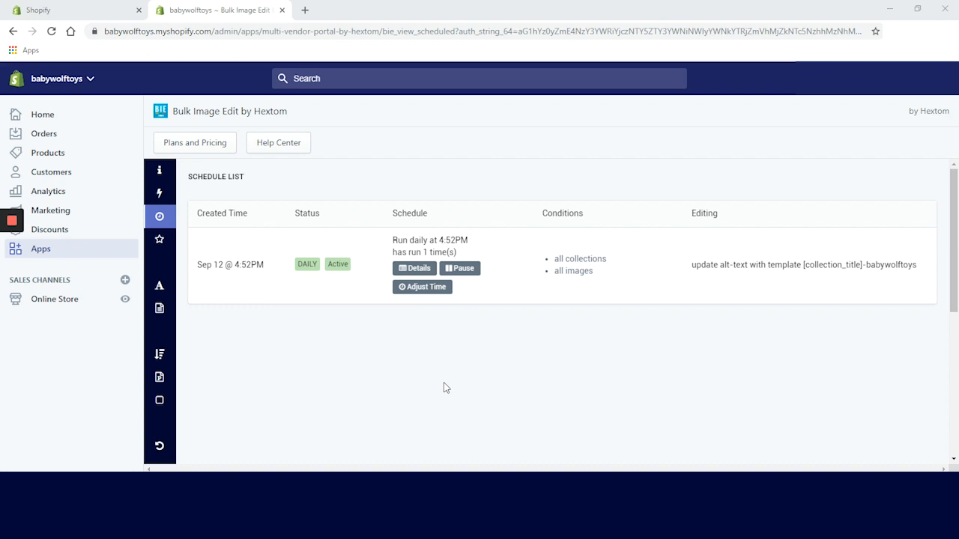
mouse_move(444, 388)
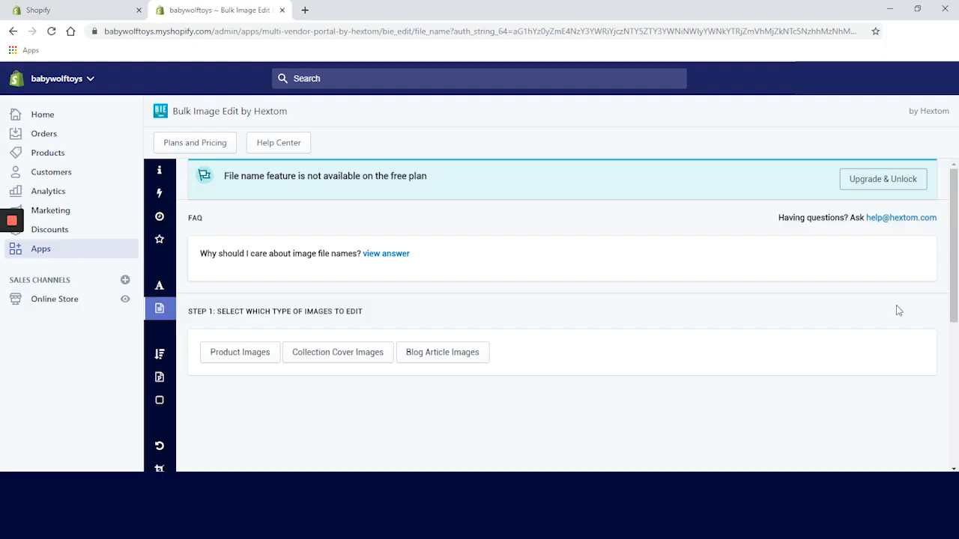
mouse_move(598, 316)
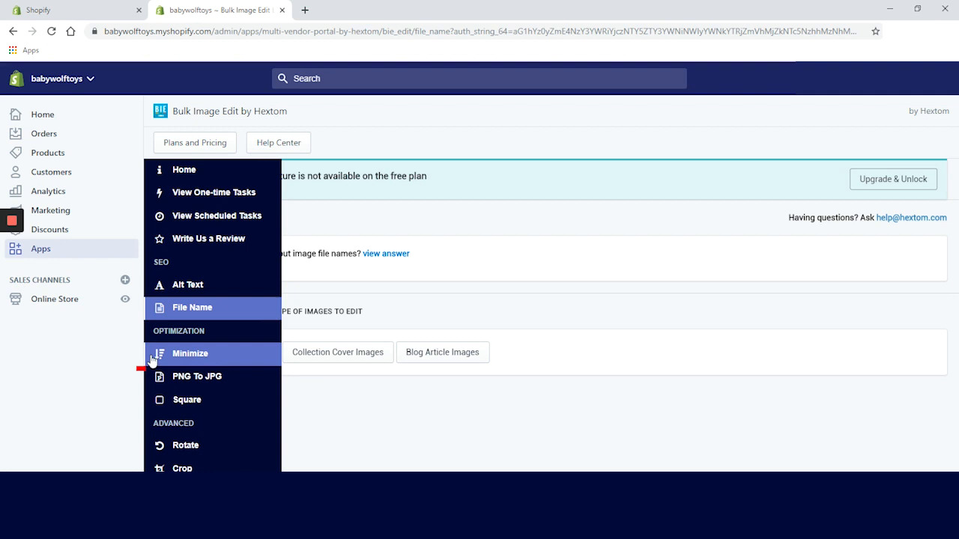
Open the Minimize tool under Optimization in the sidebar.
click(190, 353)
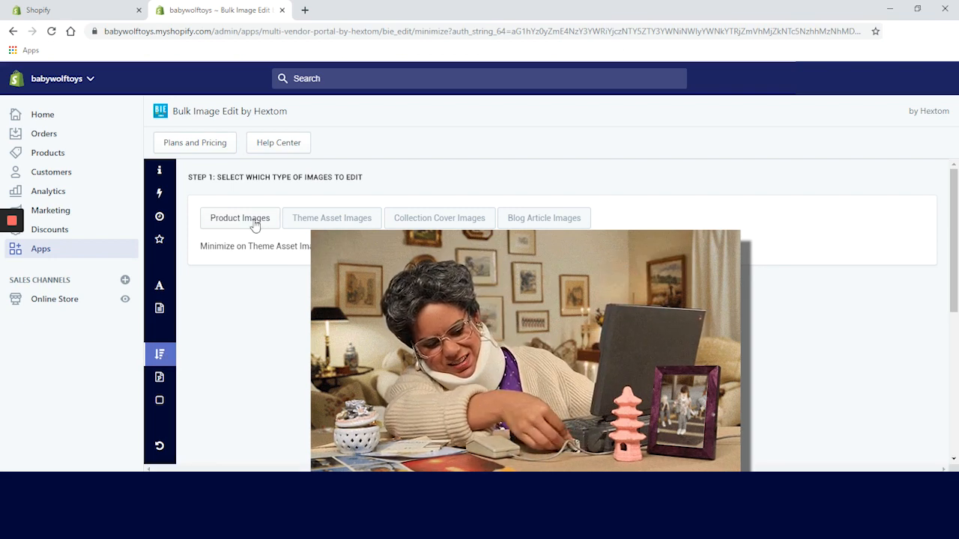
Target product images in the 'summer is here' collection.
click(240, 217)
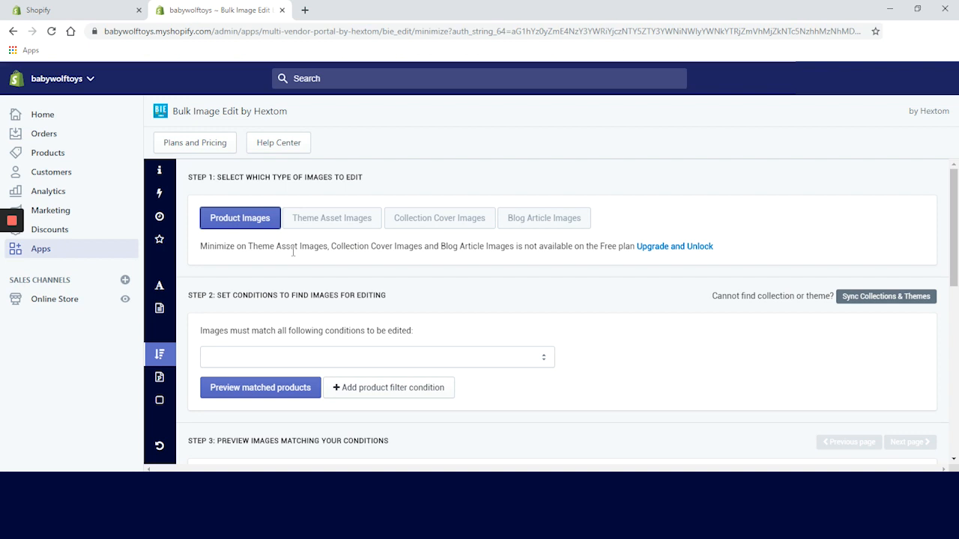
mouse_move(300, 265)
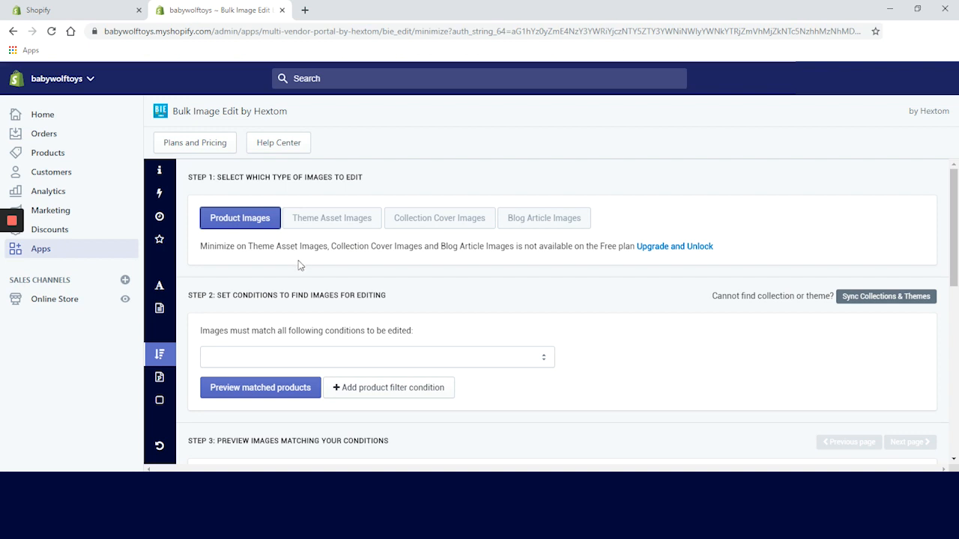
click(377, 357)
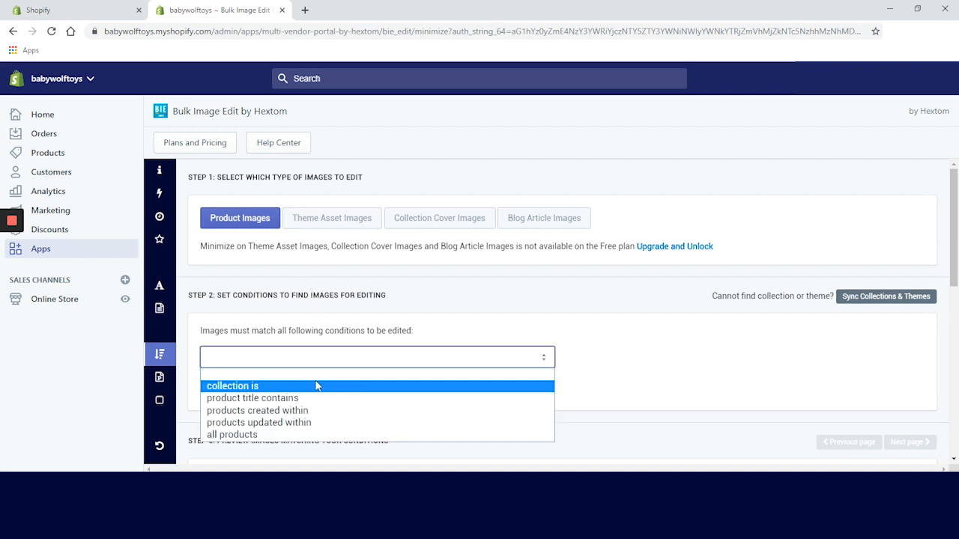
click(232, 386)
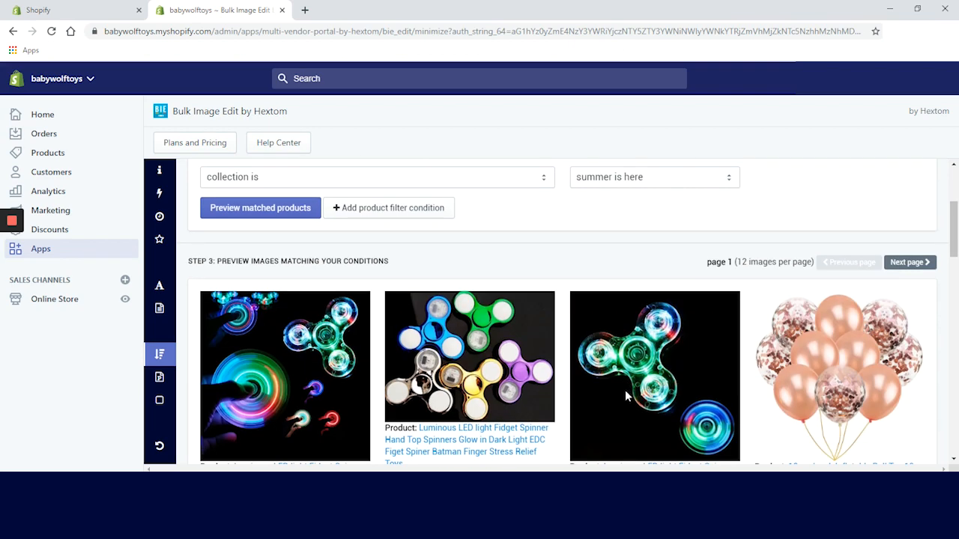
Add image filters: file name excludes 'birthday' and contains 'squishy'.
scroll(down, 3)
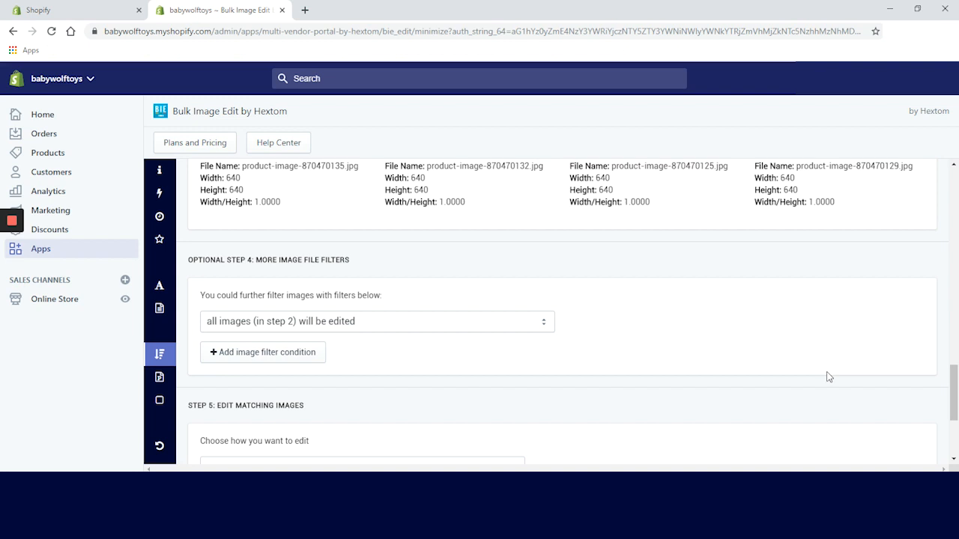
click(377, 321)
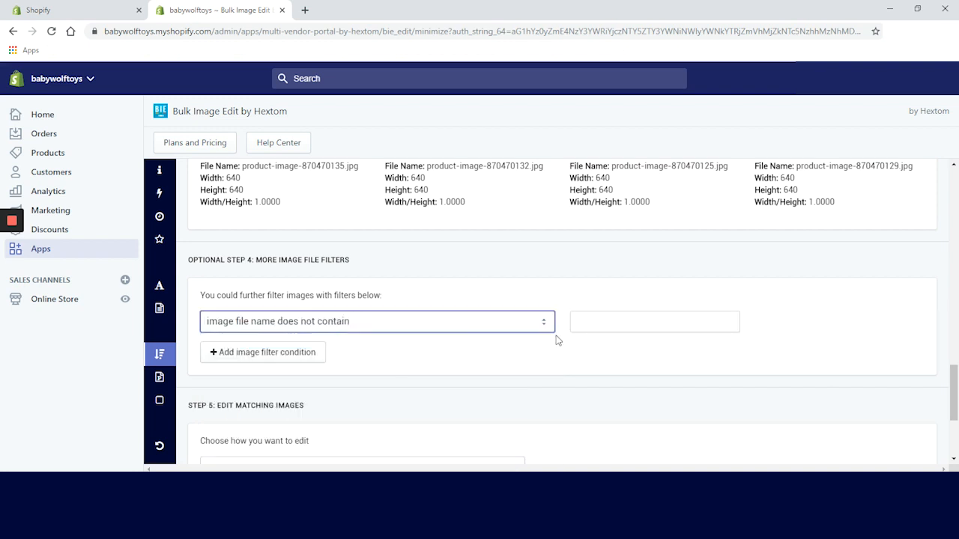
text(birthday)
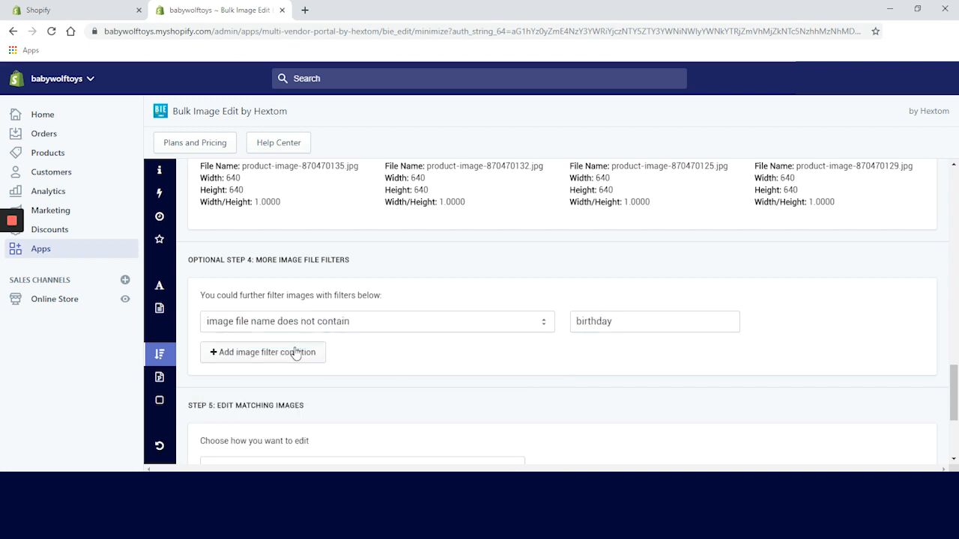
click(263, 352)
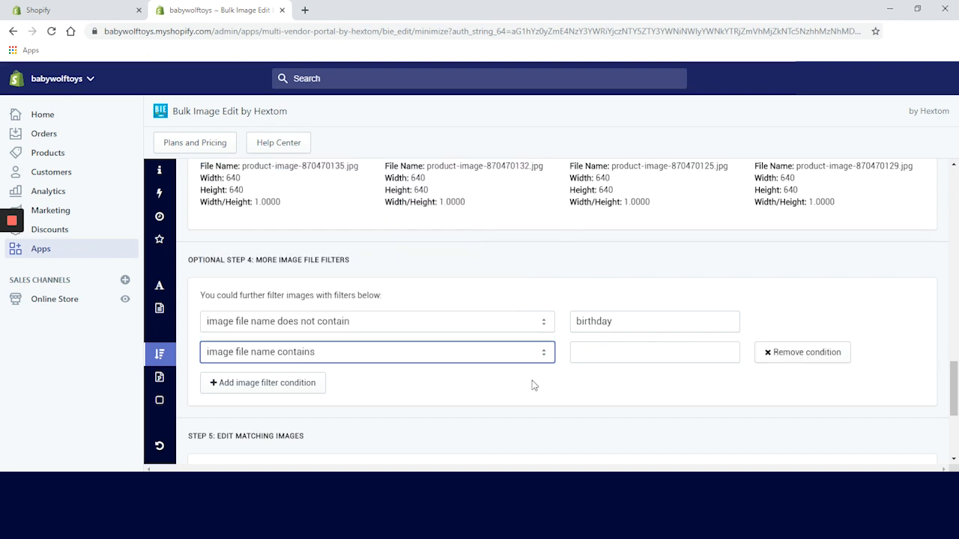
text(squishy)
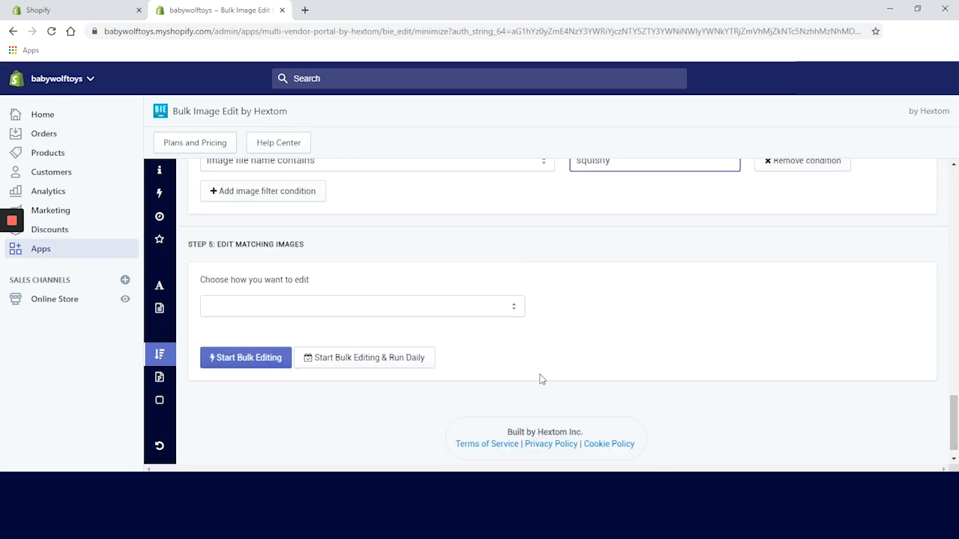
Queue the minimize task using 'minimize file size by losing some image quality'.
click(361, 306)
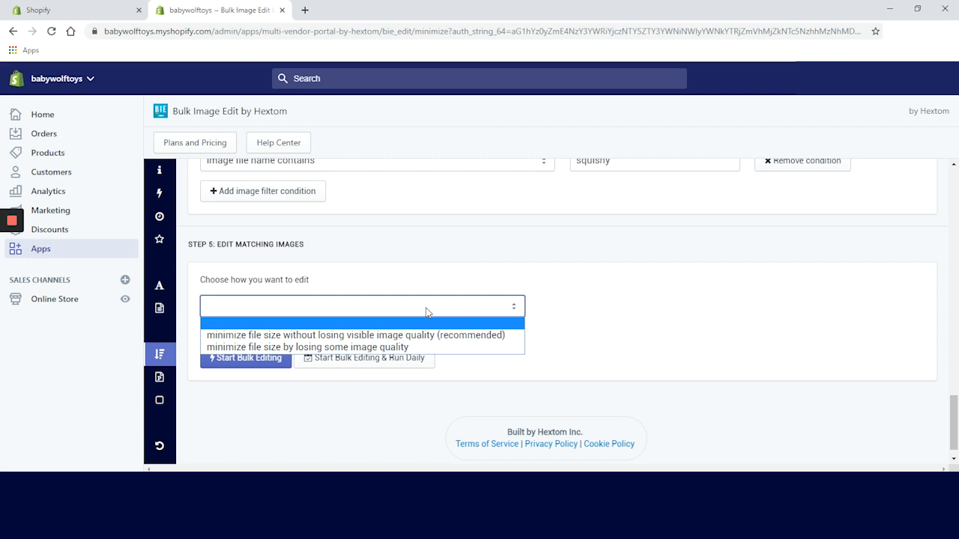
mouse_move(362, 335)
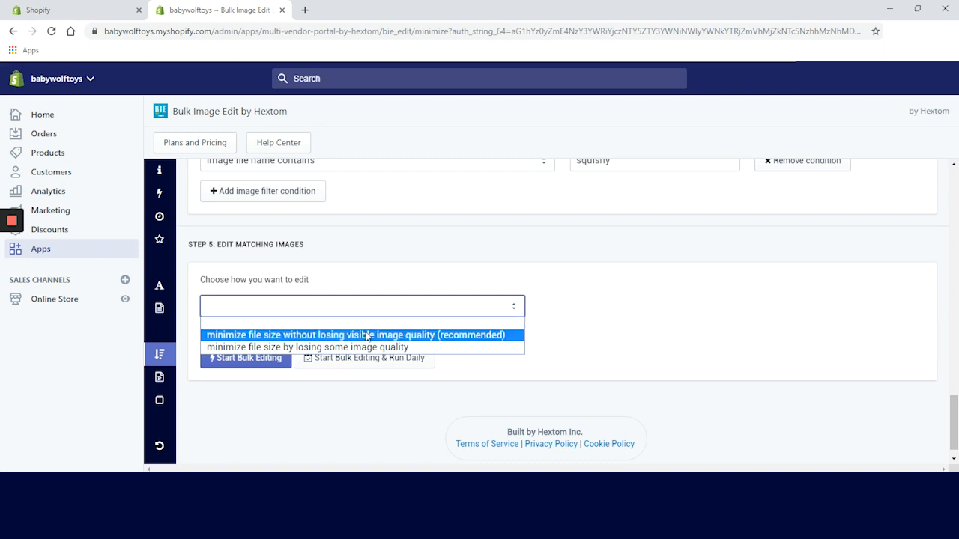
click(307, 347)
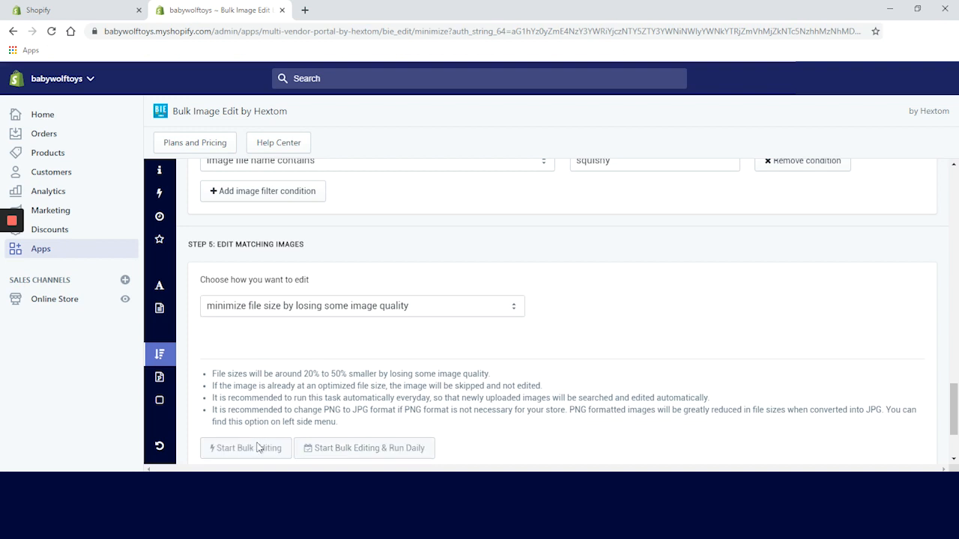
click(245, 447)
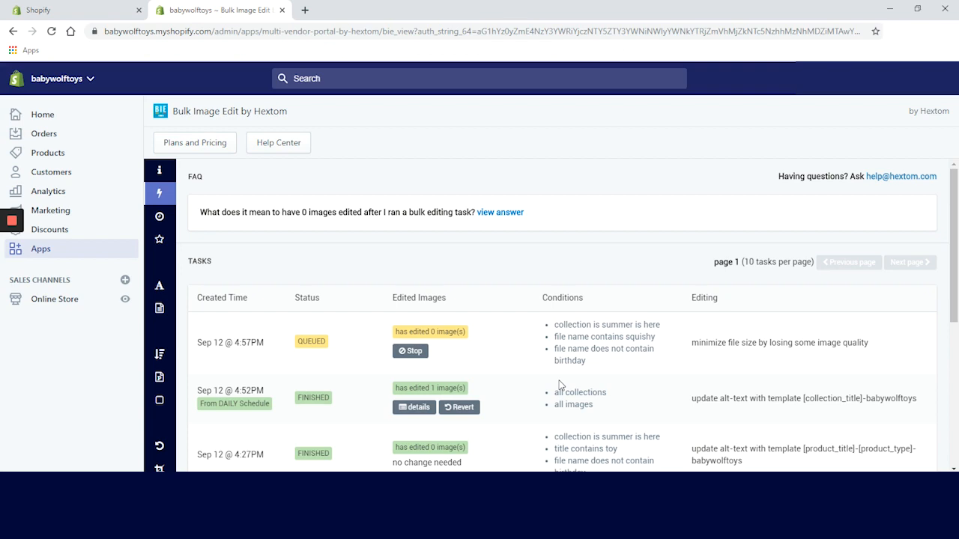
Review the squishy task and the 50-image minimize task in One-time Tasks.
click(195, 142)
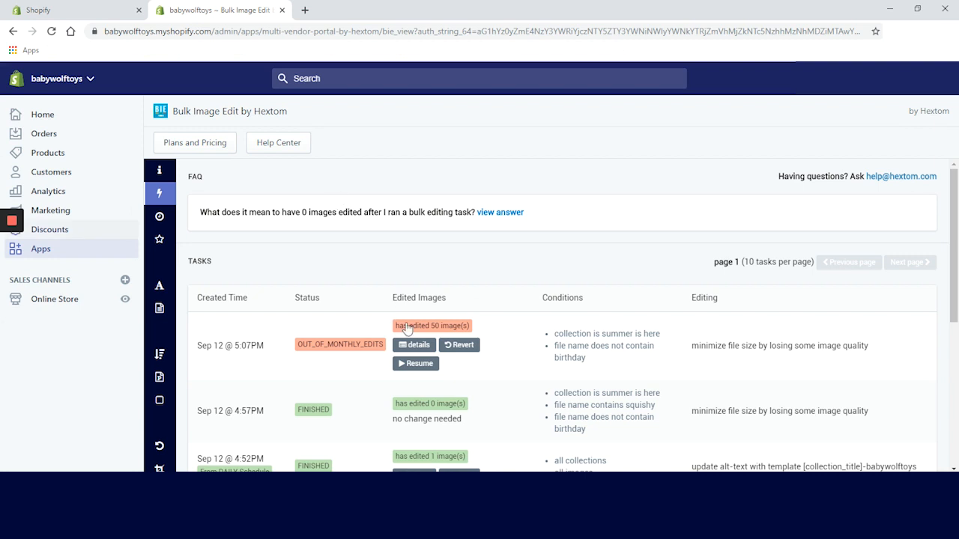
mouse_move(412, 345)
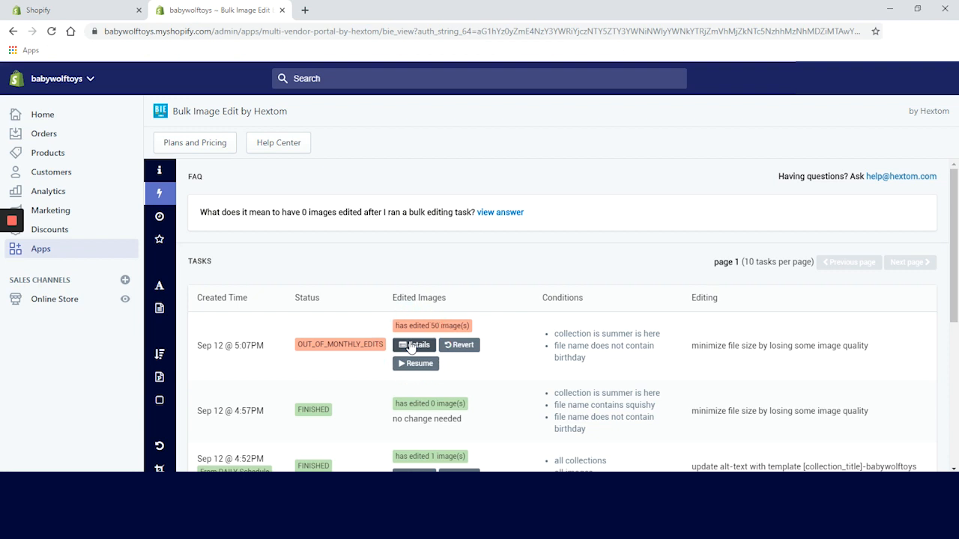
Open the 50-image task details and browse before/after previews, e.g. 21 KB to 13 KB.
click(414, 345)
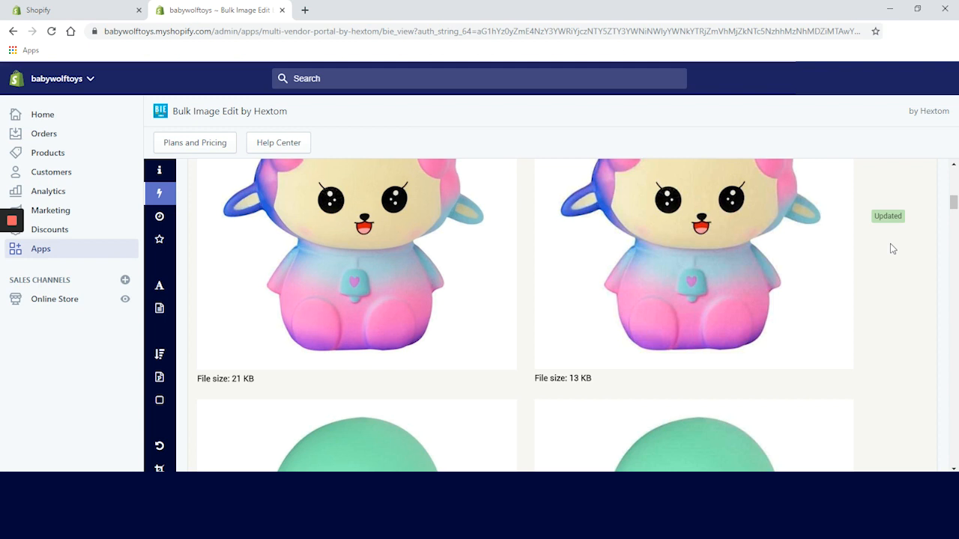
scroll(down, 3)
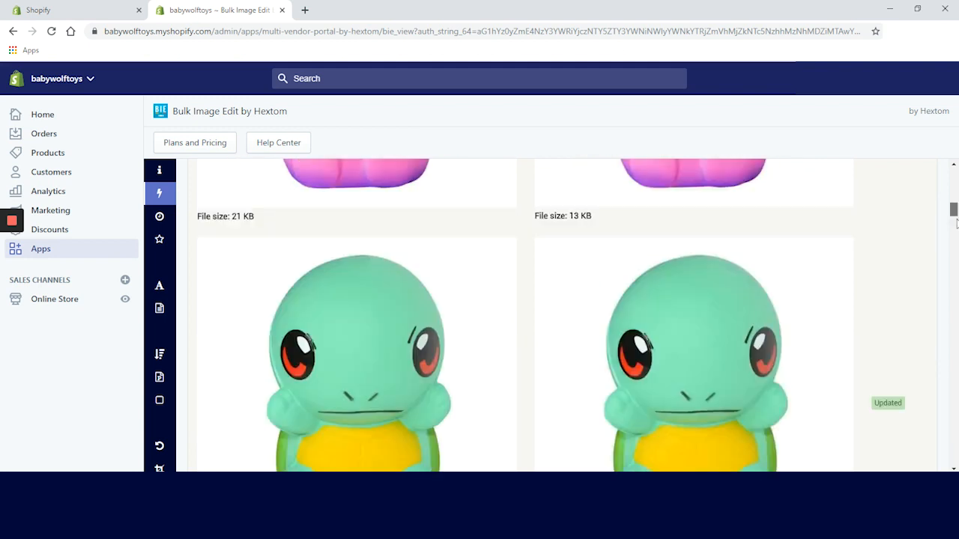
scroll(down, 3)
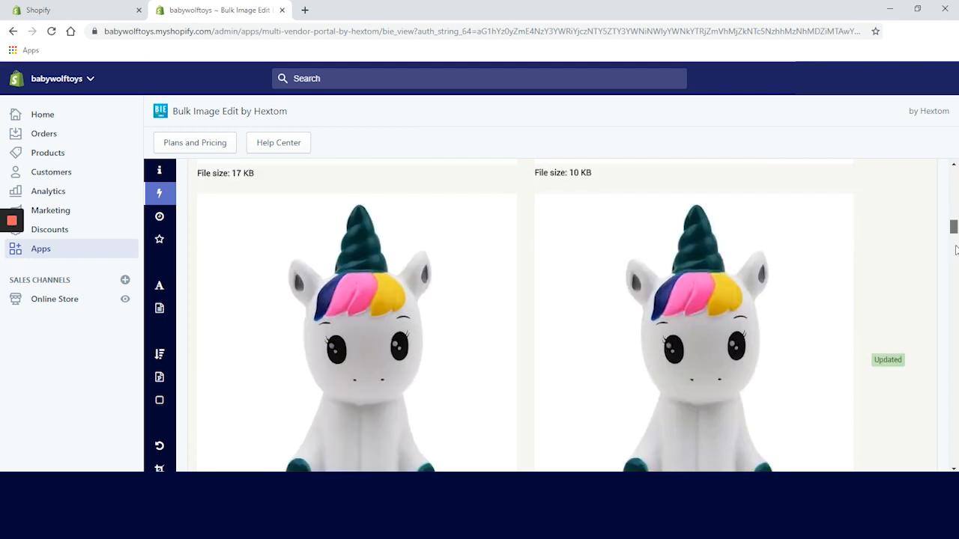
scroll(down, 3)
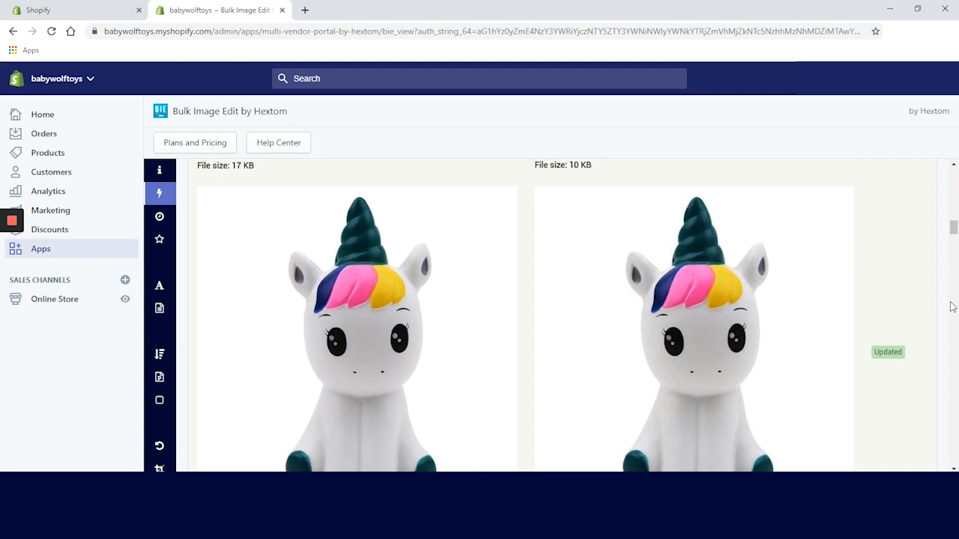
mouse_move(160, 353)
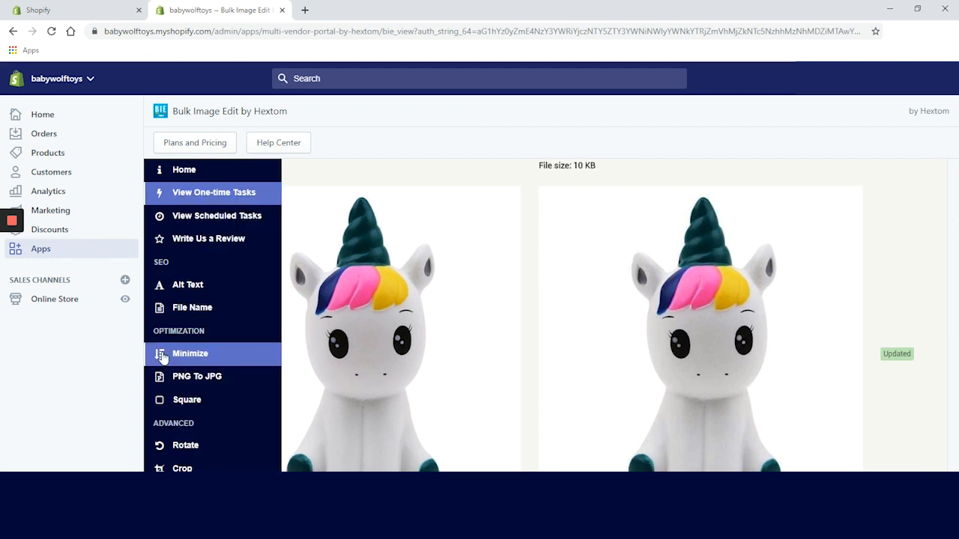
mouse_move(194, 379)
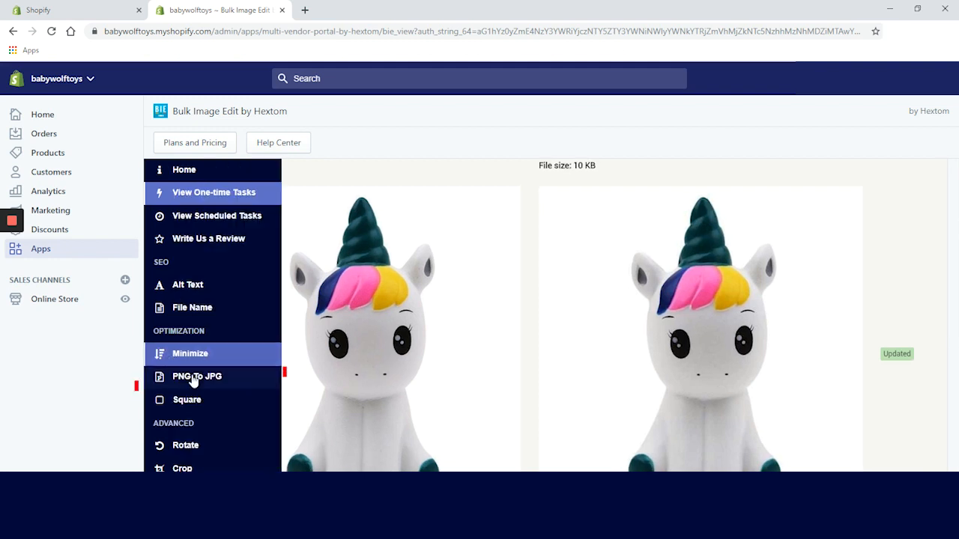
Open the PNG To JPG tool under Optimization.
click(197, 376)
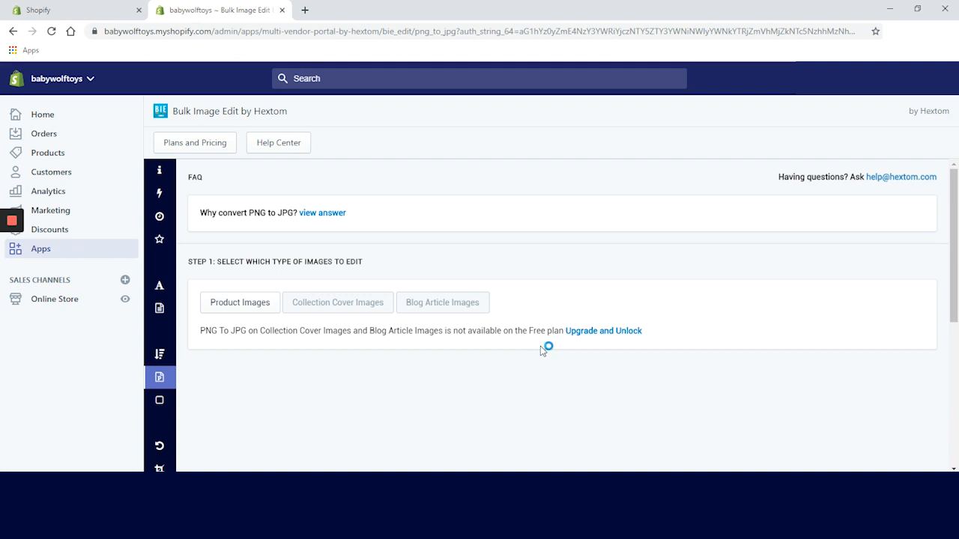
Choose product images and converting image format from PNG to JPG.
click(240, 302)
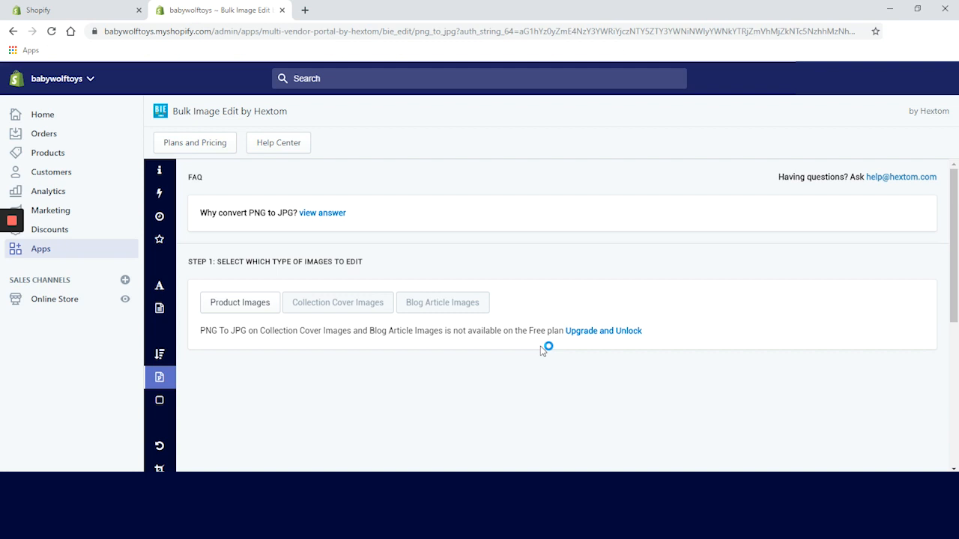
click(240, 302)
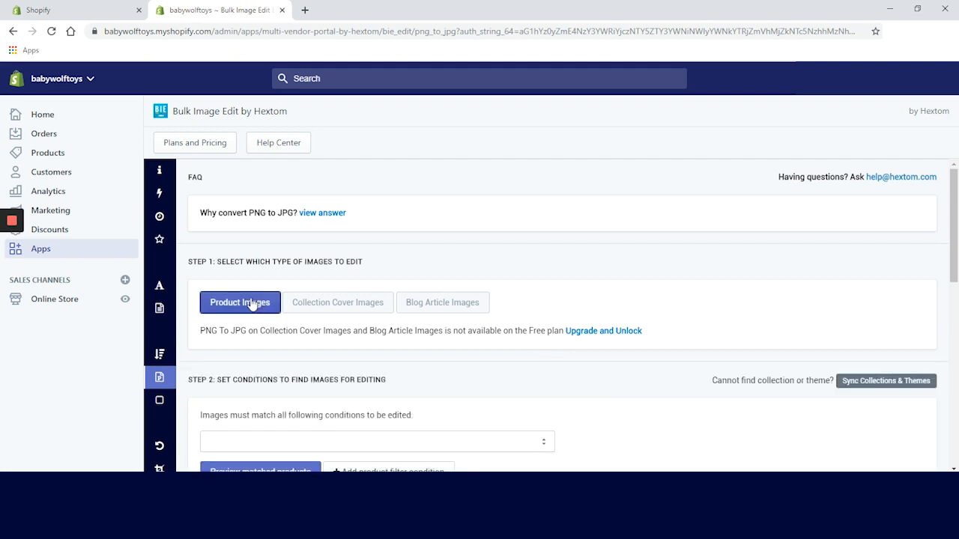
scroll(down, 3)
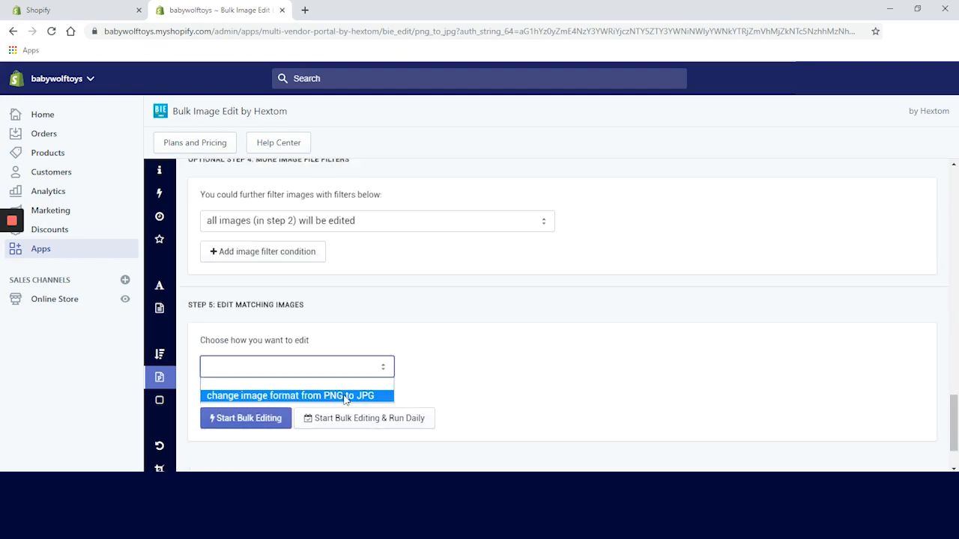
click(290, 396)
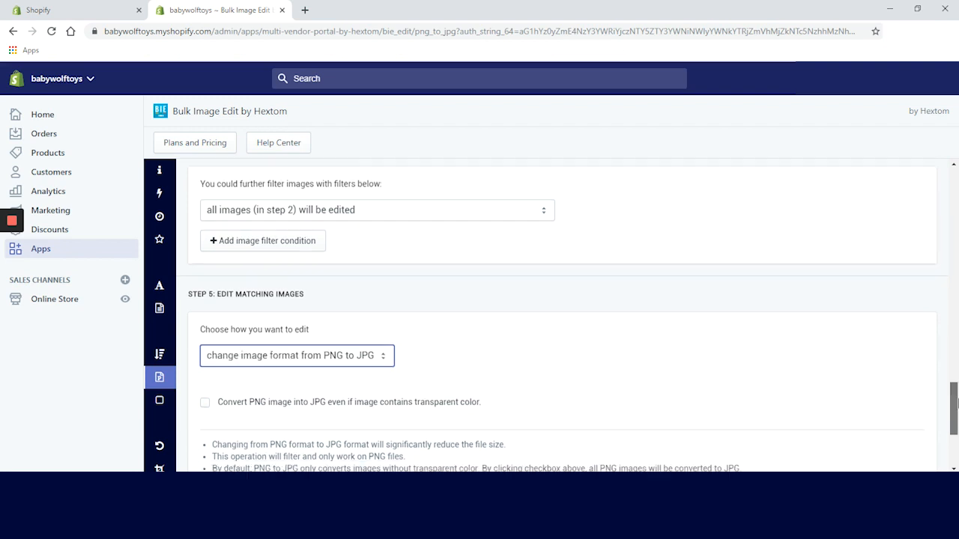
Start the PNG-to-JPG bulk editing task and dismiss the queued confirmation.
scroll(down, 3)
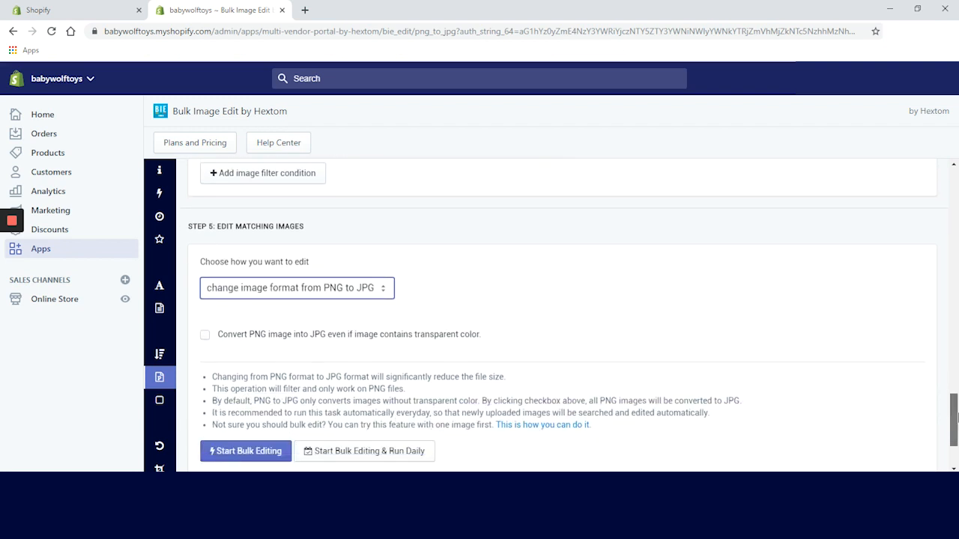
scroll(down, 3)
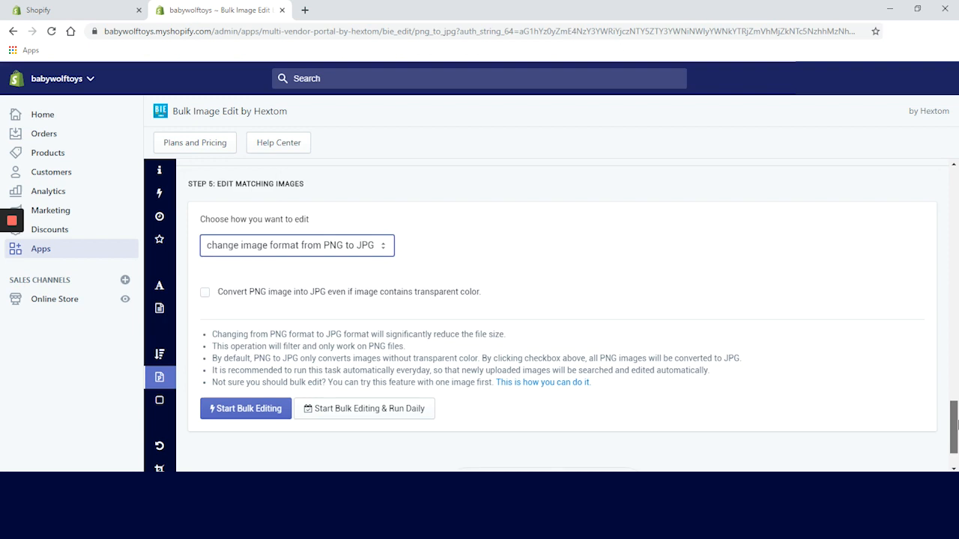
scroll(down, 3)
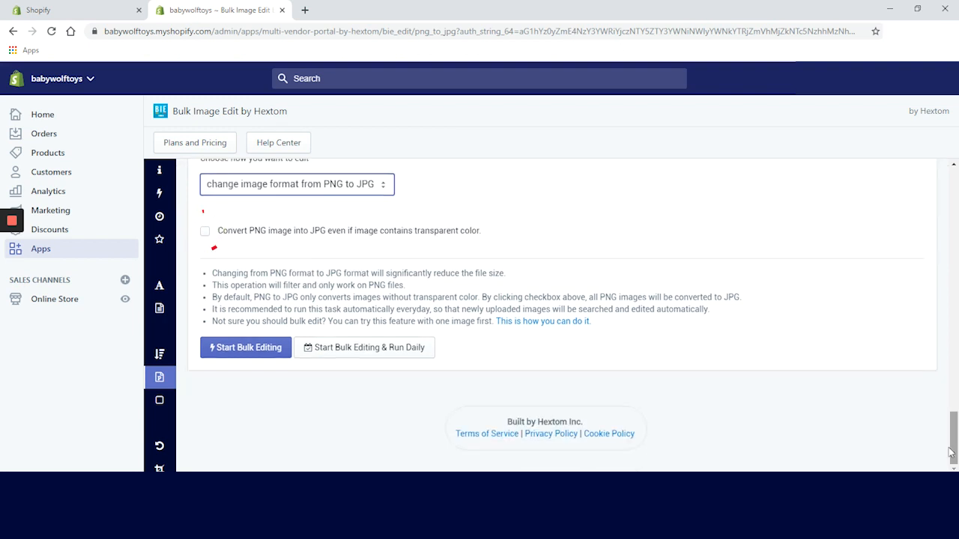
mouse_move(352, 417)
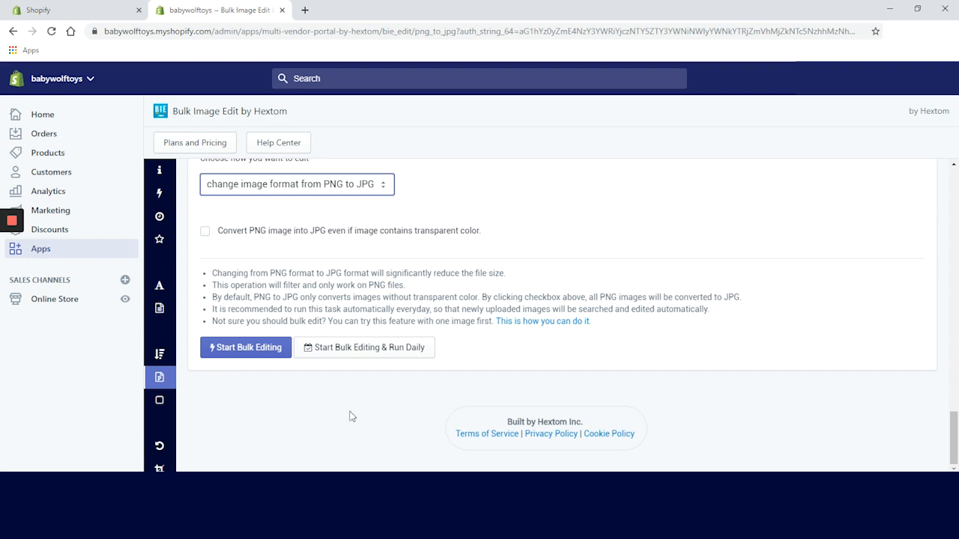
mouse_move(255, 364)
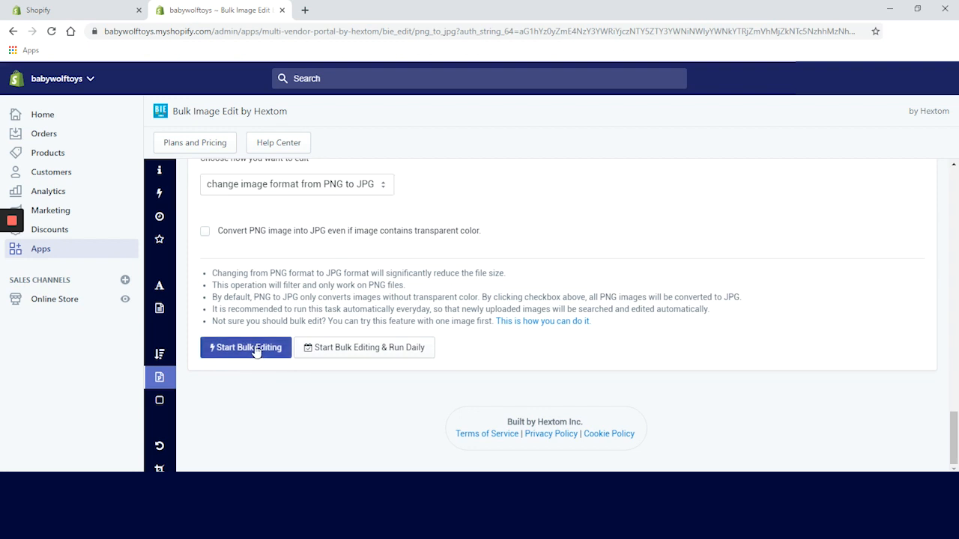
click(246, 346)
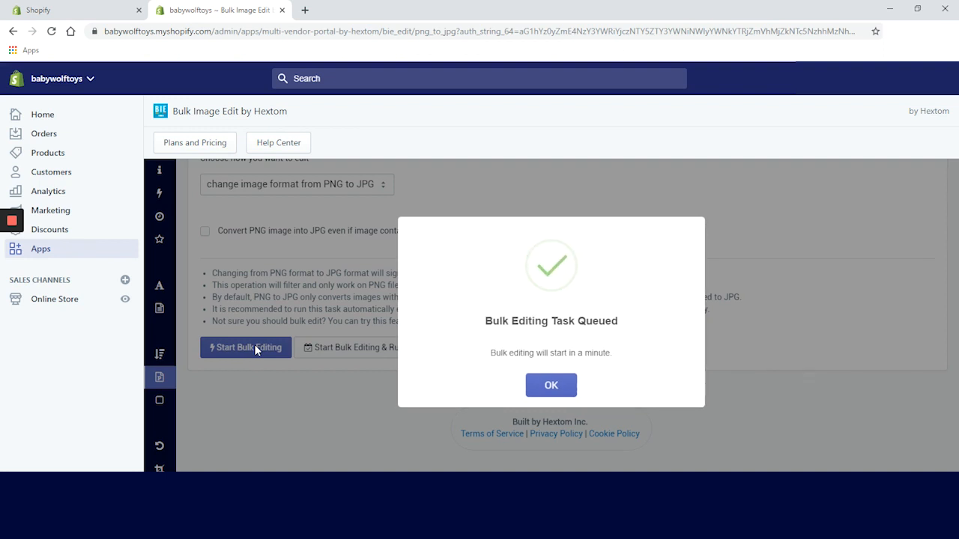
click(551, 385)
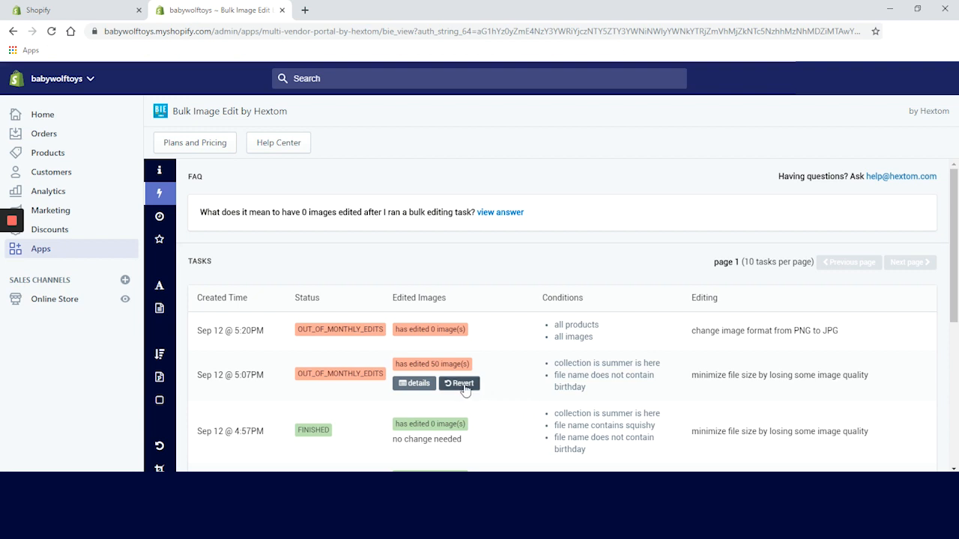
Revert the Sep 12 5:07PM minimize task, restoring all 50 images.
click(459, 382)
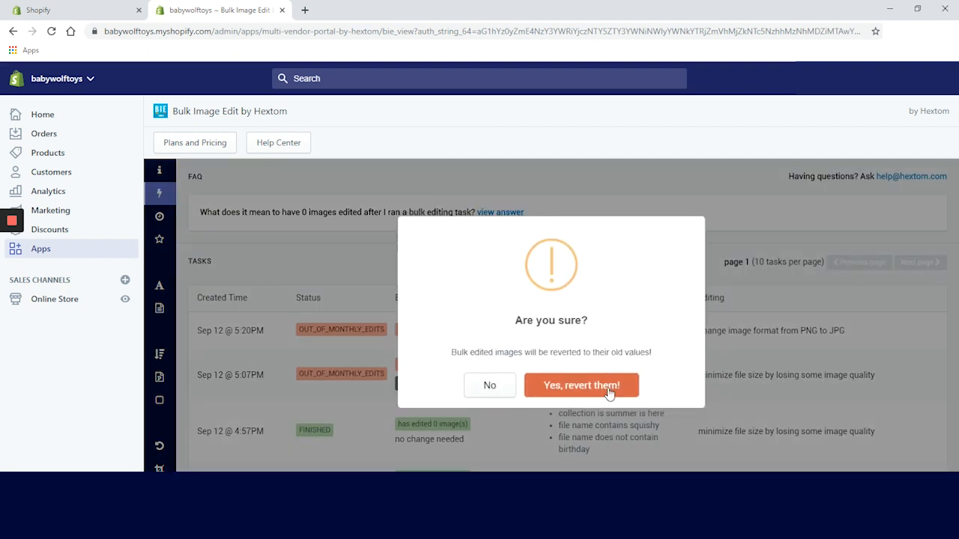
click(581, 386)
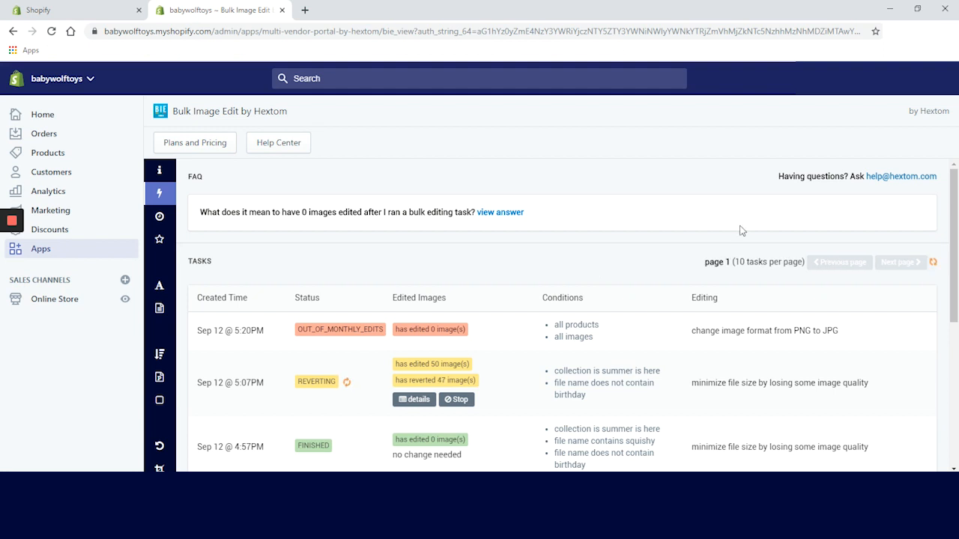
click(159, 170)
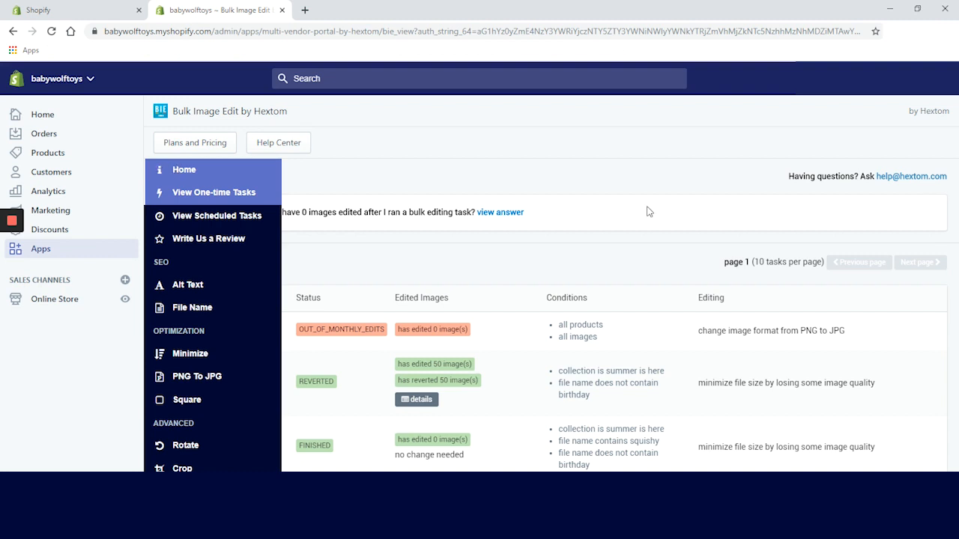
In the Square tool, target product images whose title contains 'toy' and preview matches.
click(184, 170)
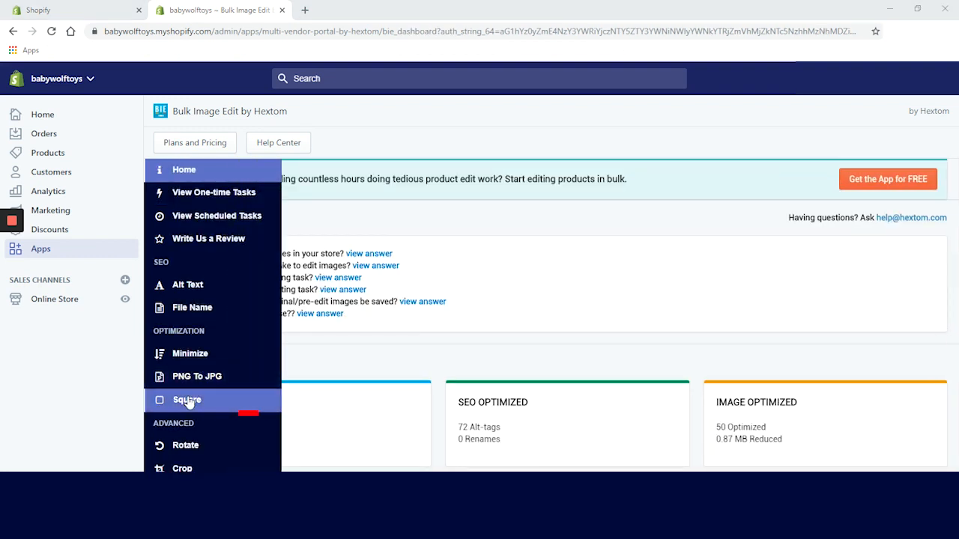
click(186, 400)
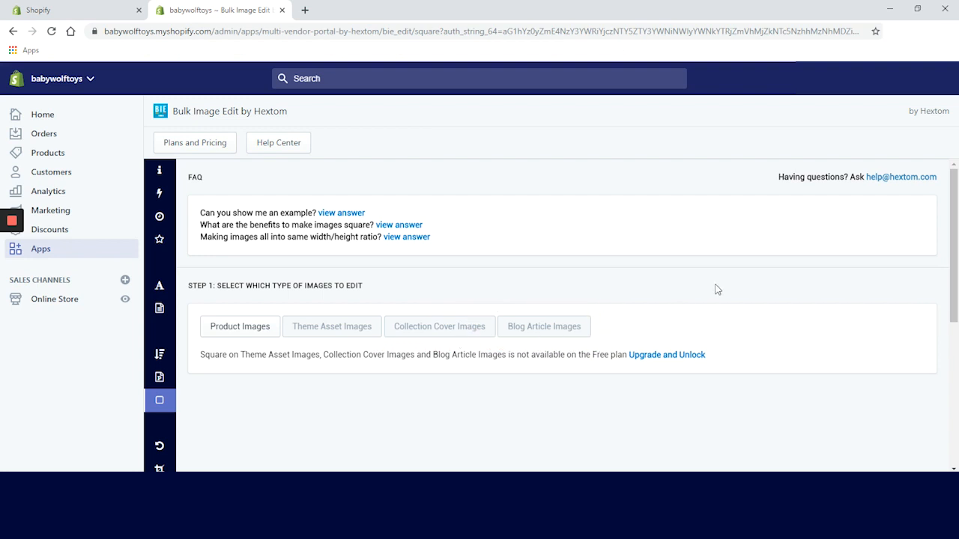
mouse_move(264, 311)
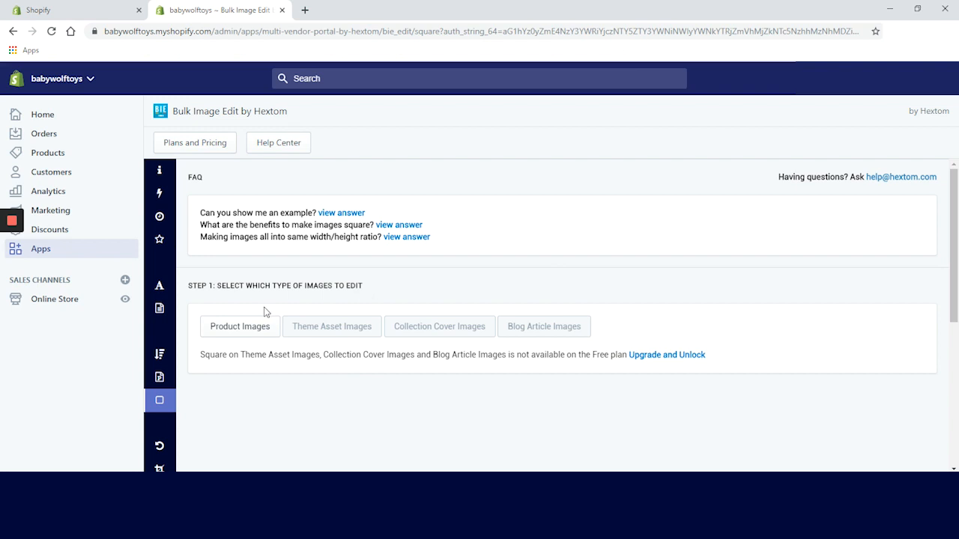
click(239, 326)
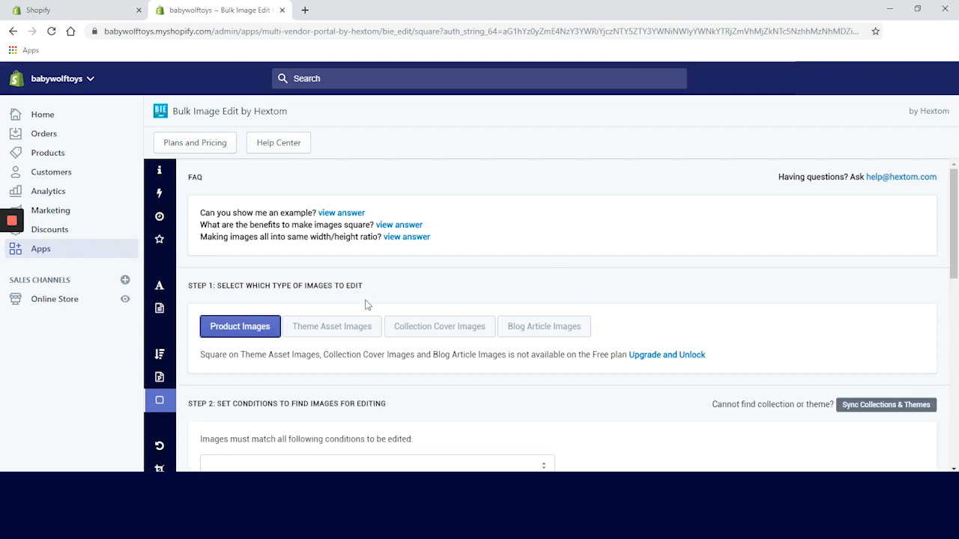
scroll(down, 3)
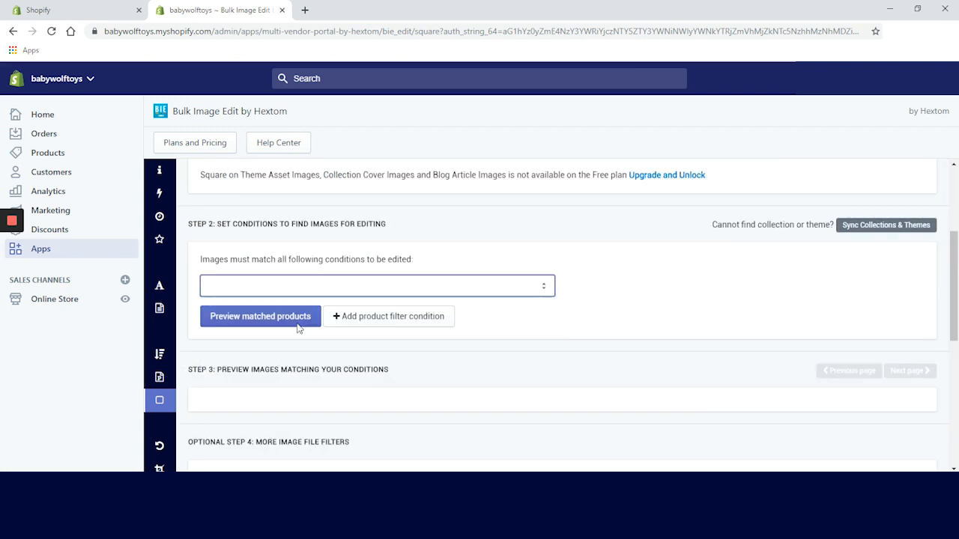
text(toy)
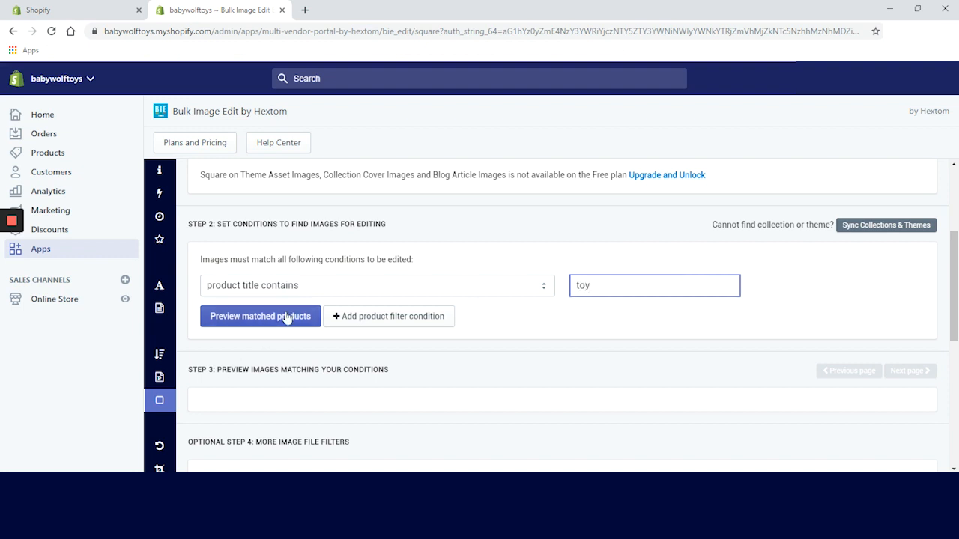
click(260, 315)
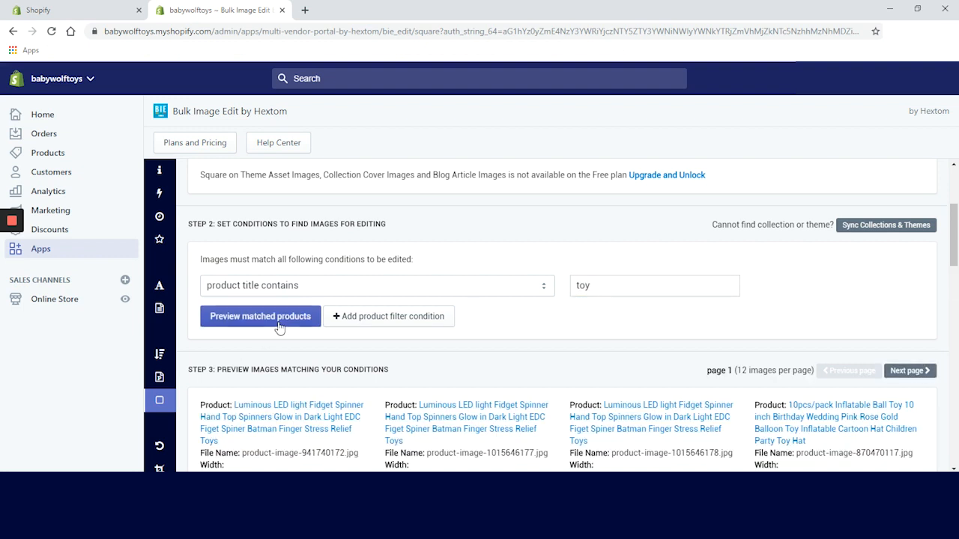
click(260, 315)
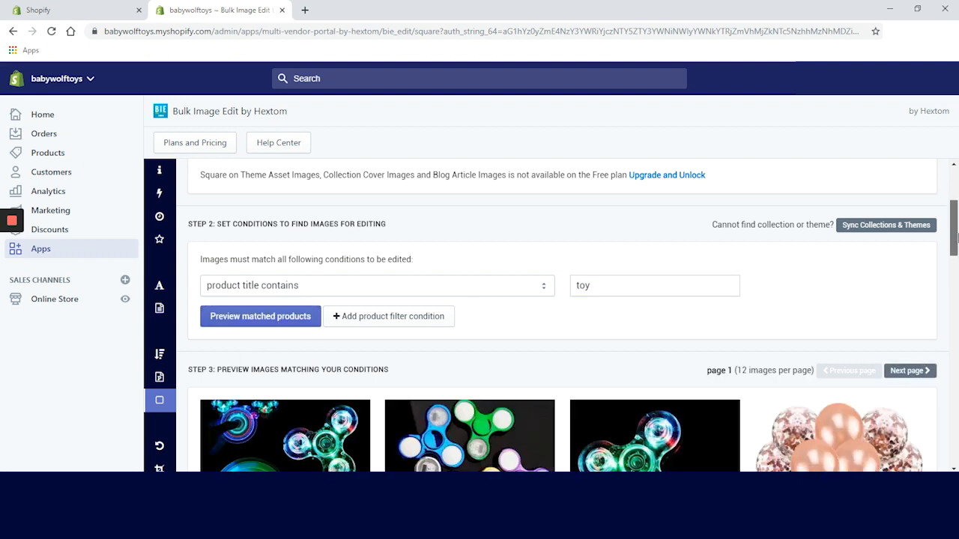
Queue 'make images into square shapes by expansion' for the toy images and dismiss confirmation.
scroll(down, 3)
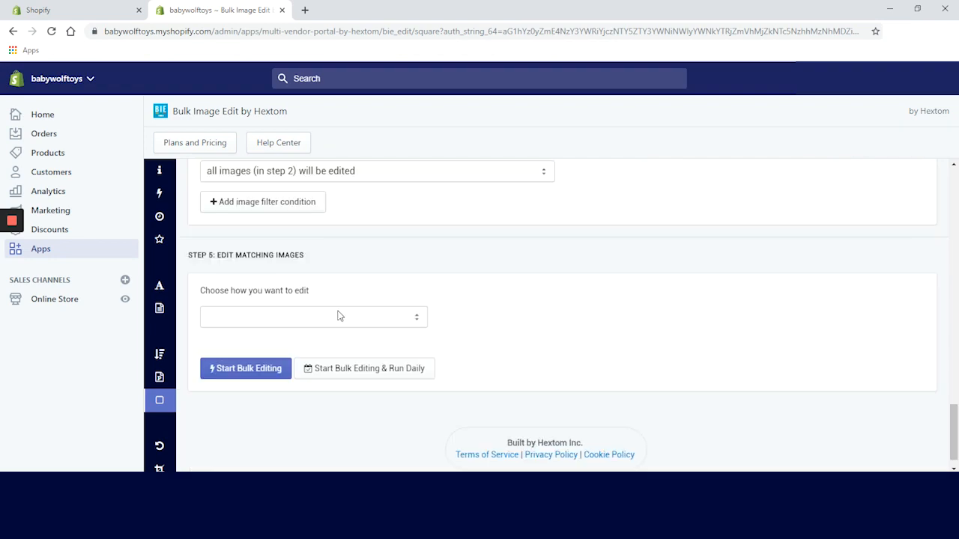
click(313, 316)
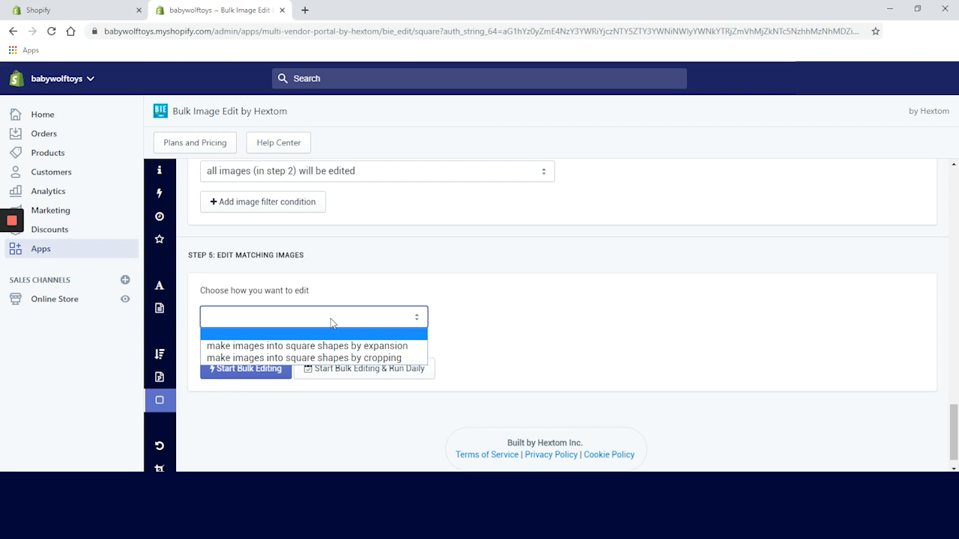
mouse_move(333, 345)
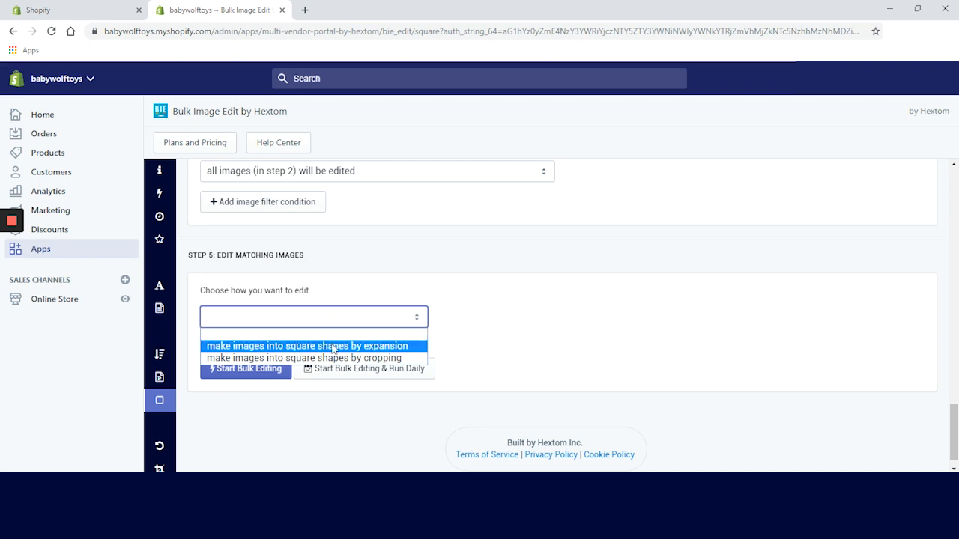
click(307, 345)
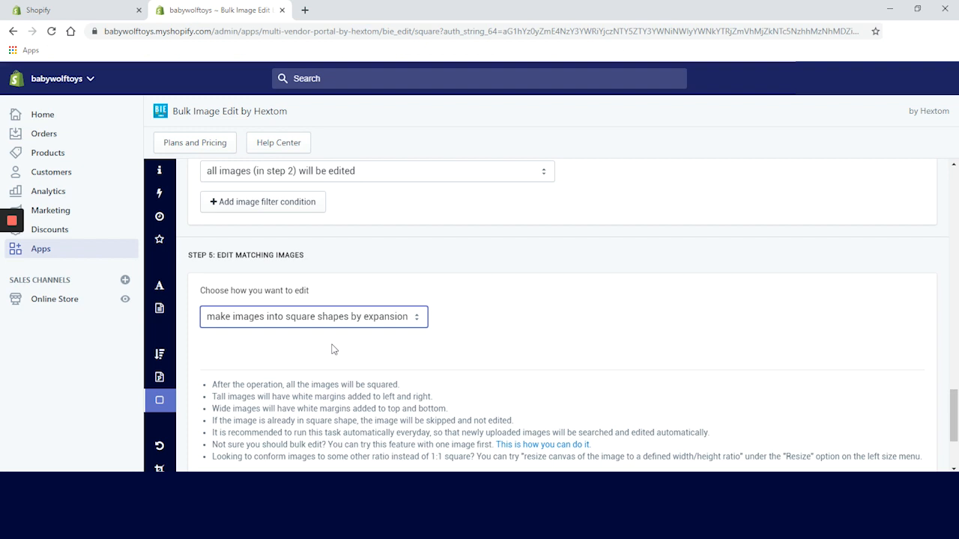
scroll(down, 3)
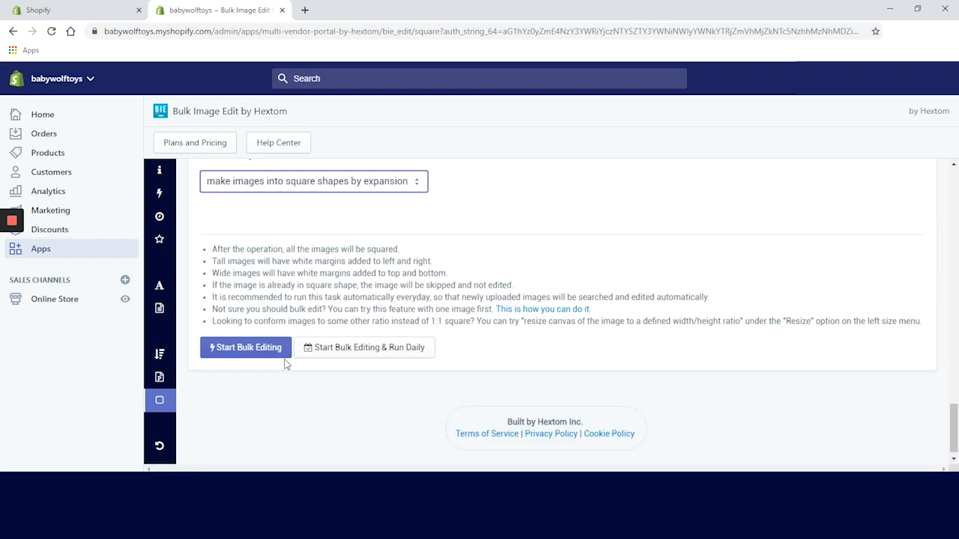
click(246, 347)
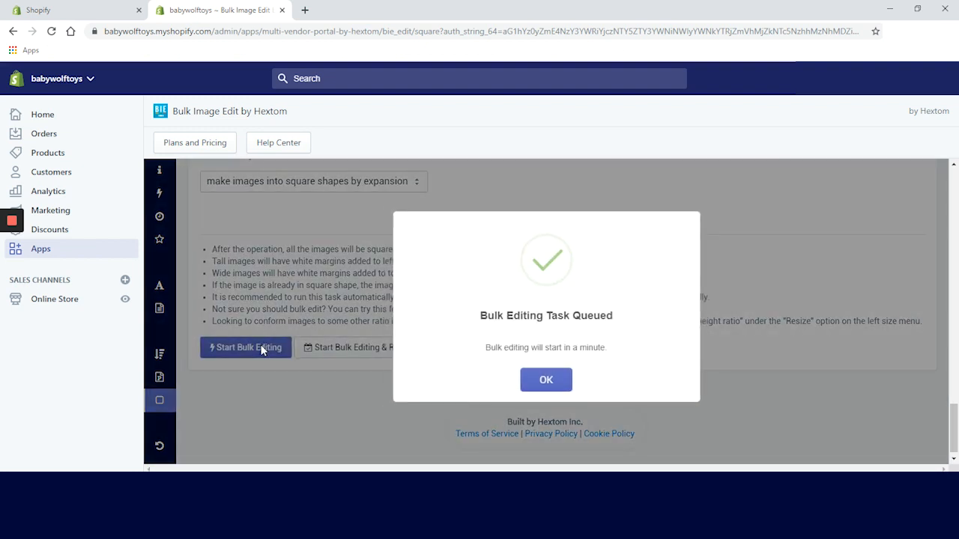
click(547, 380)
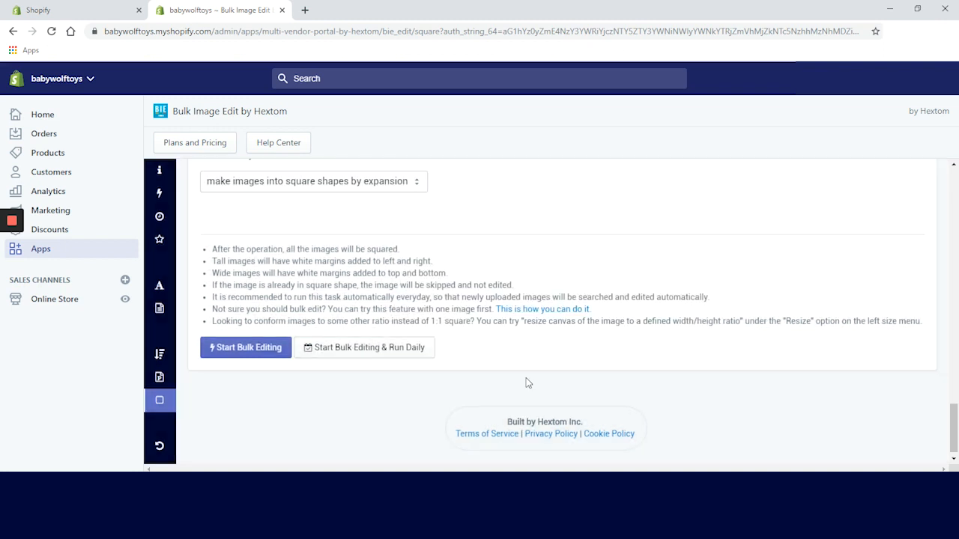
Check the queued square task in One-time Tasks, then open the Rotate tool.
click(213, 191)
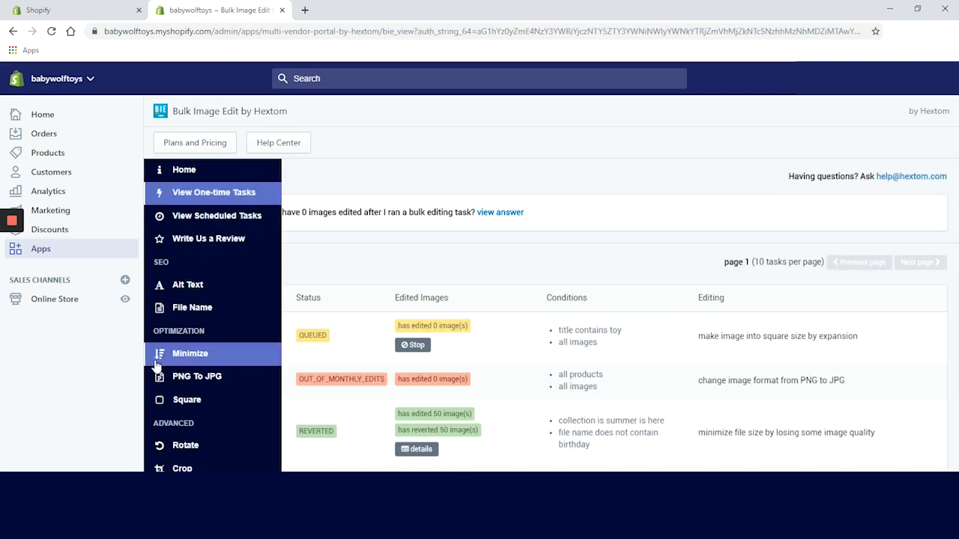
mouse_move(186, 400)
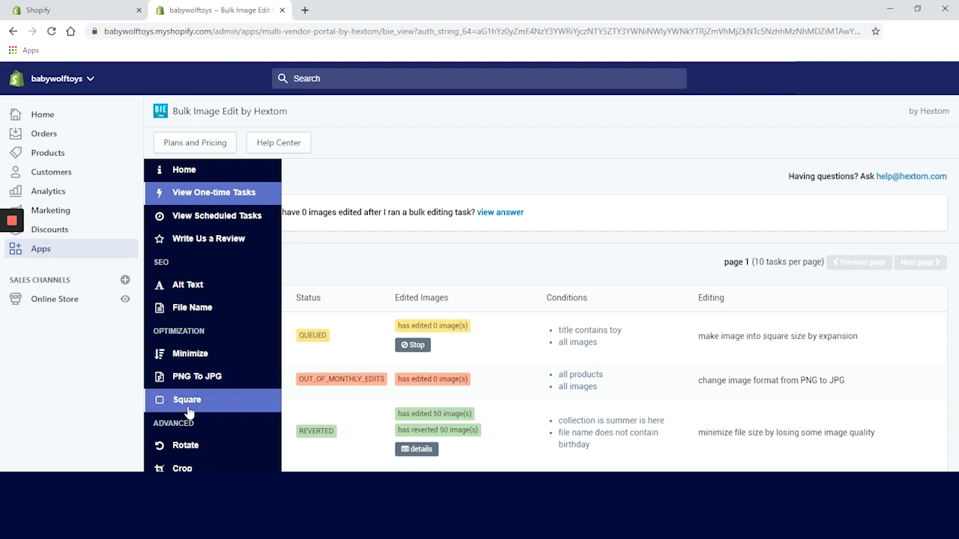
scroll(down, 3)
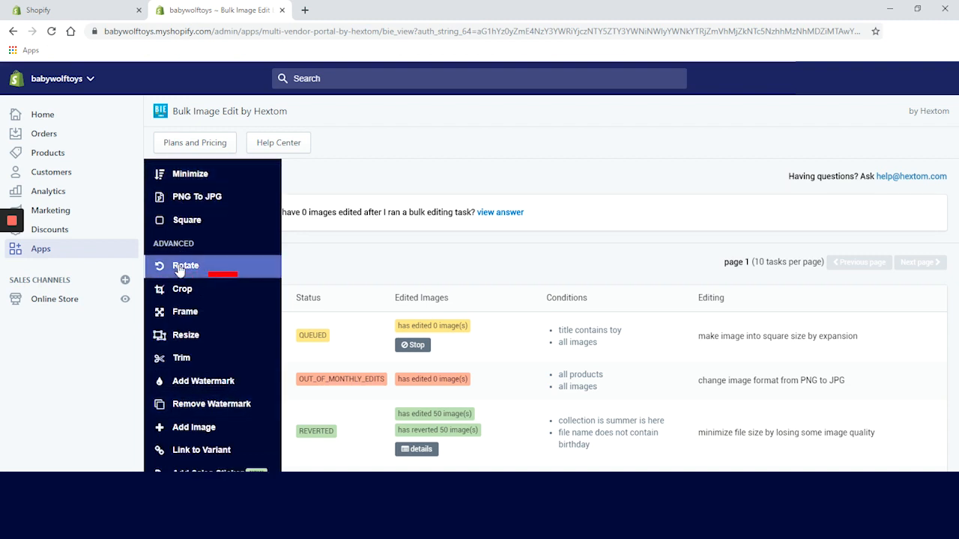
click(185, 266)
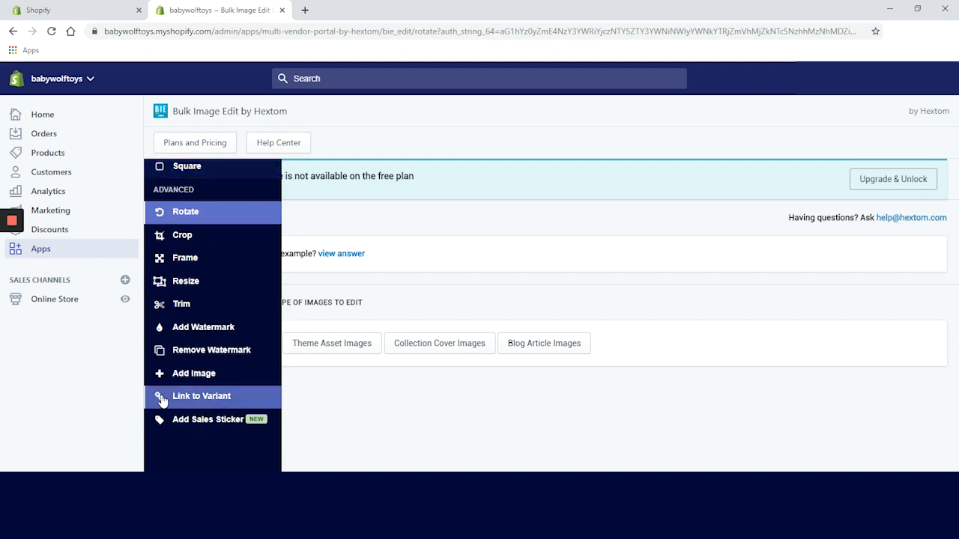
mouse_move(182, 235)
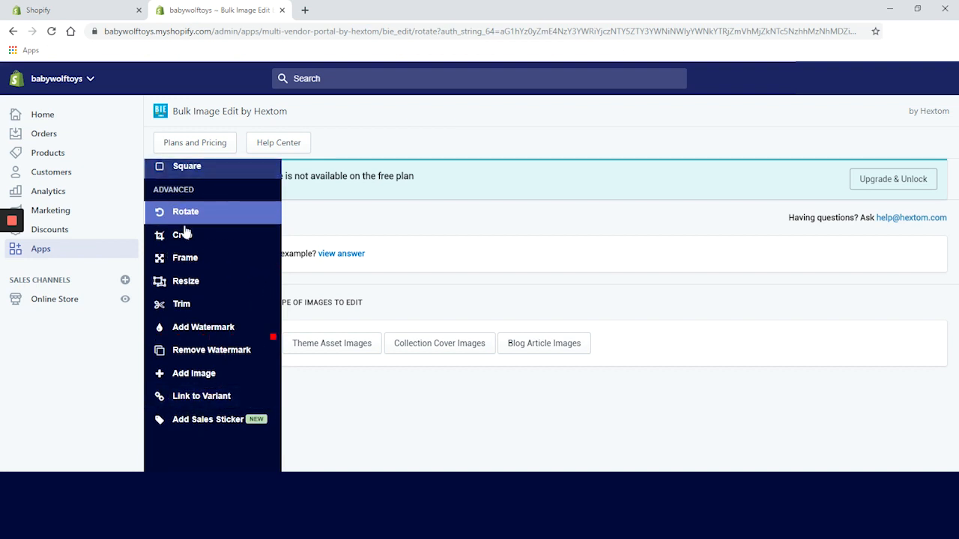